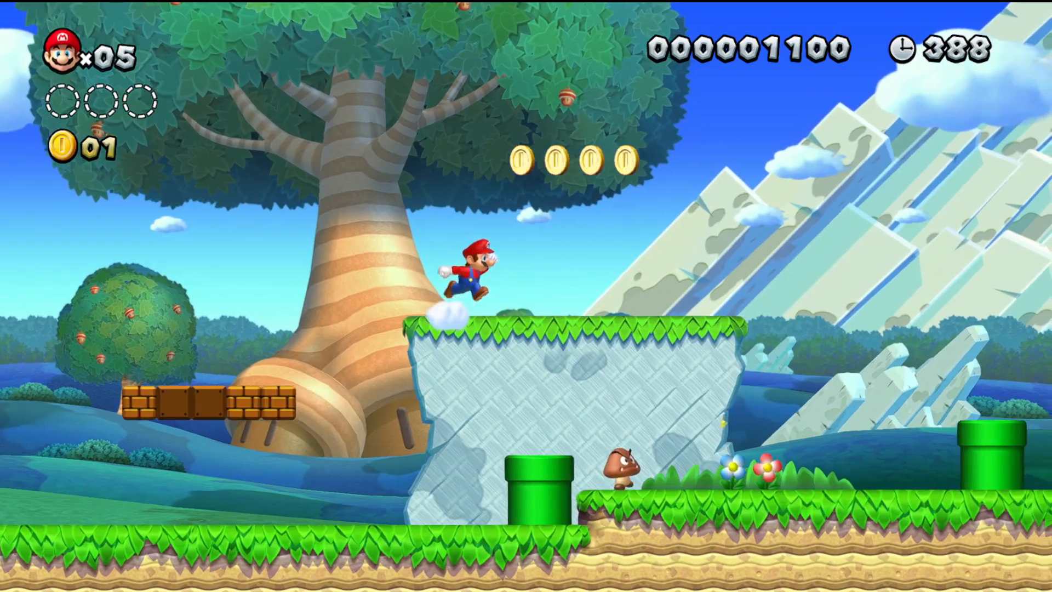
Step: Go to the TORZU.zip Google Drive link in Chrome and request its download
click(526, 296)
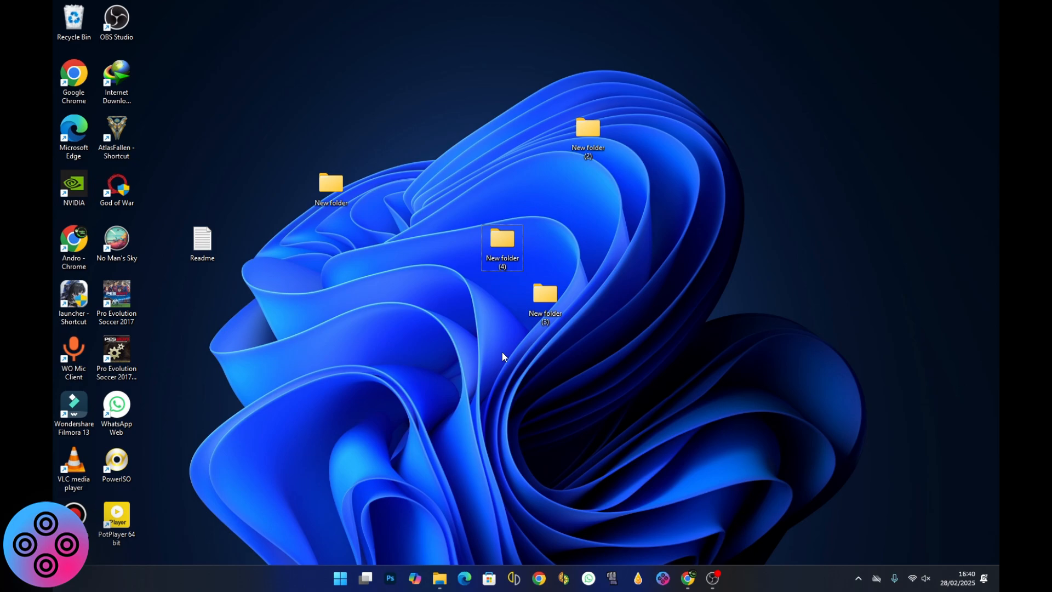
click(502, 247)
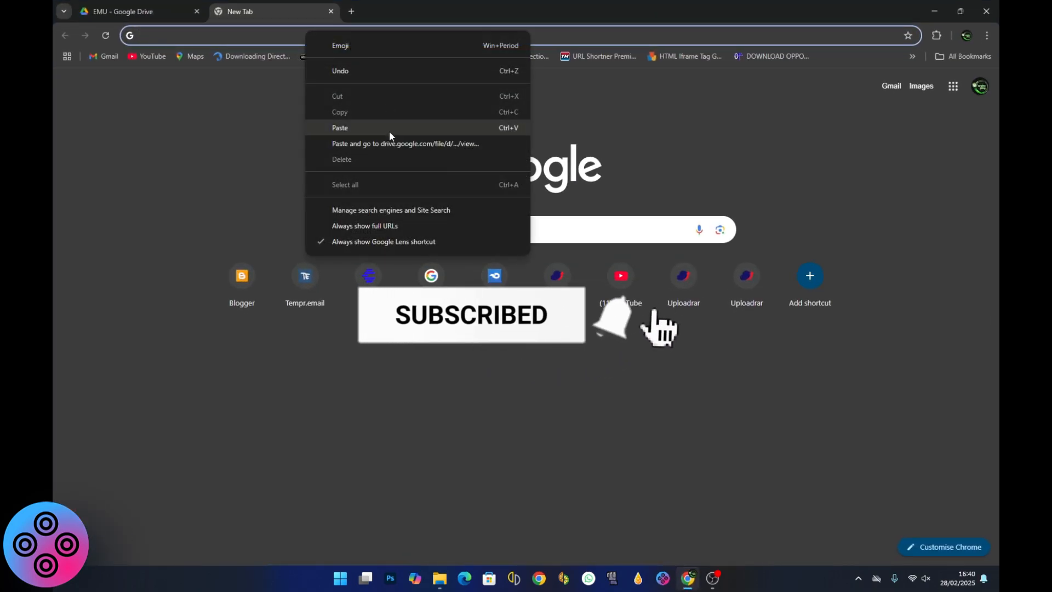
click(404, 142)
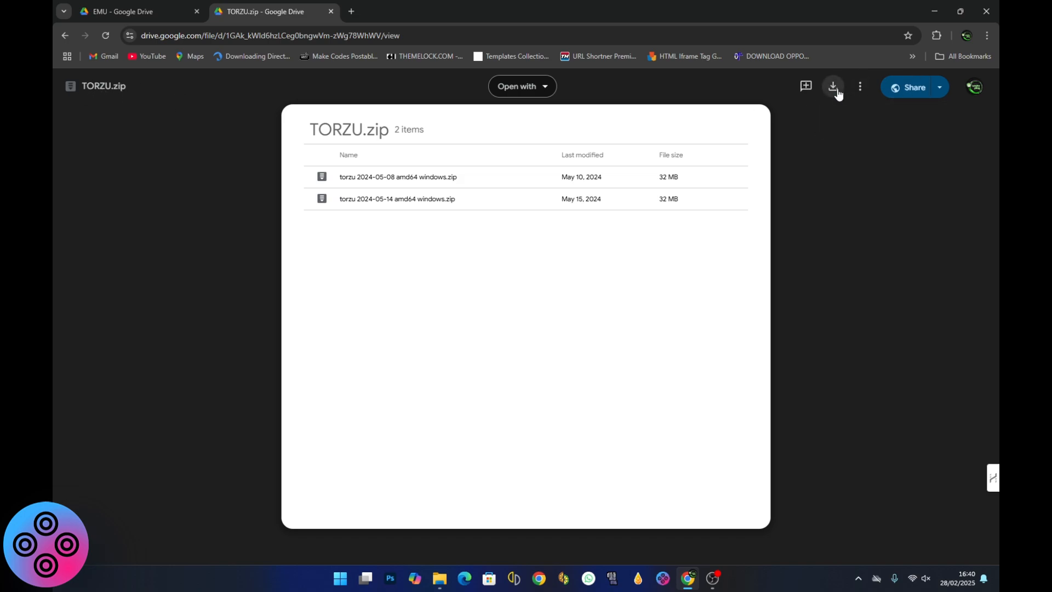
click(831, 86)
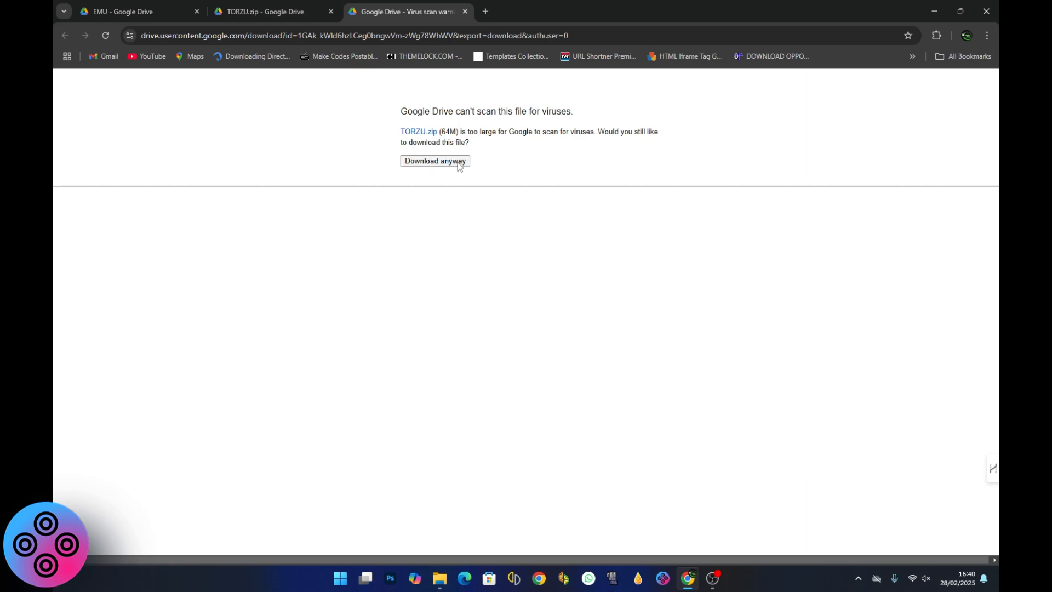
Step: Download the 64 MB TORZU.zip anyway via IDM into Downloads\Compressed and show its folder
click(435, 160)
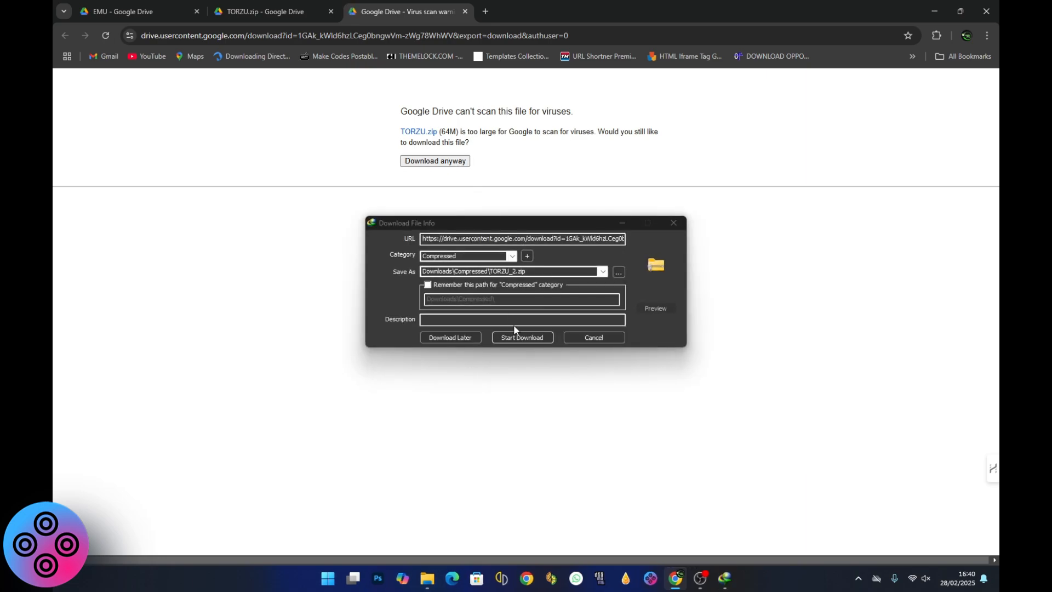
click(522, 337)
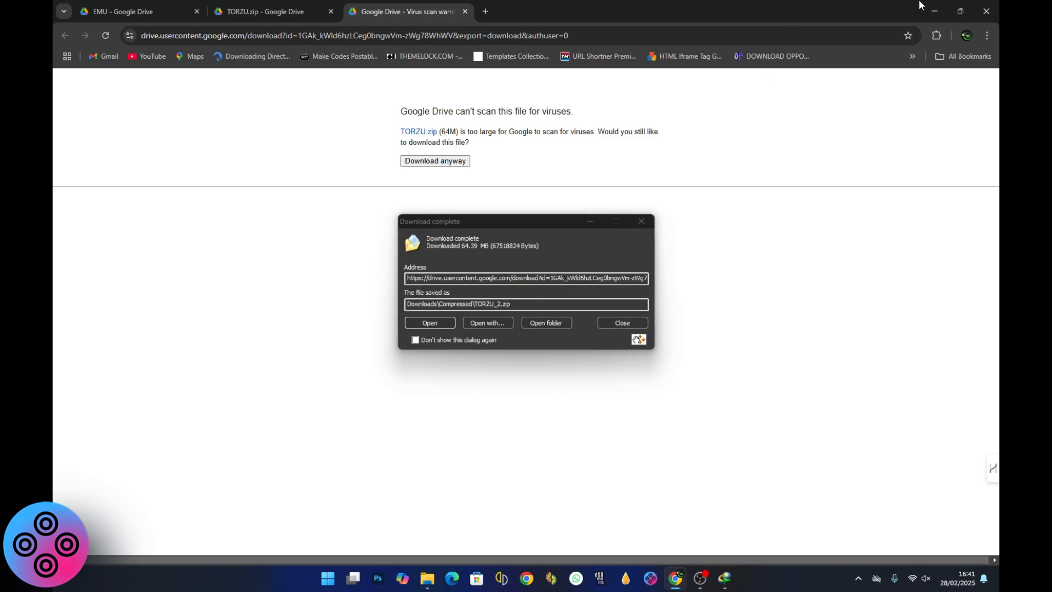
click(546, 322)
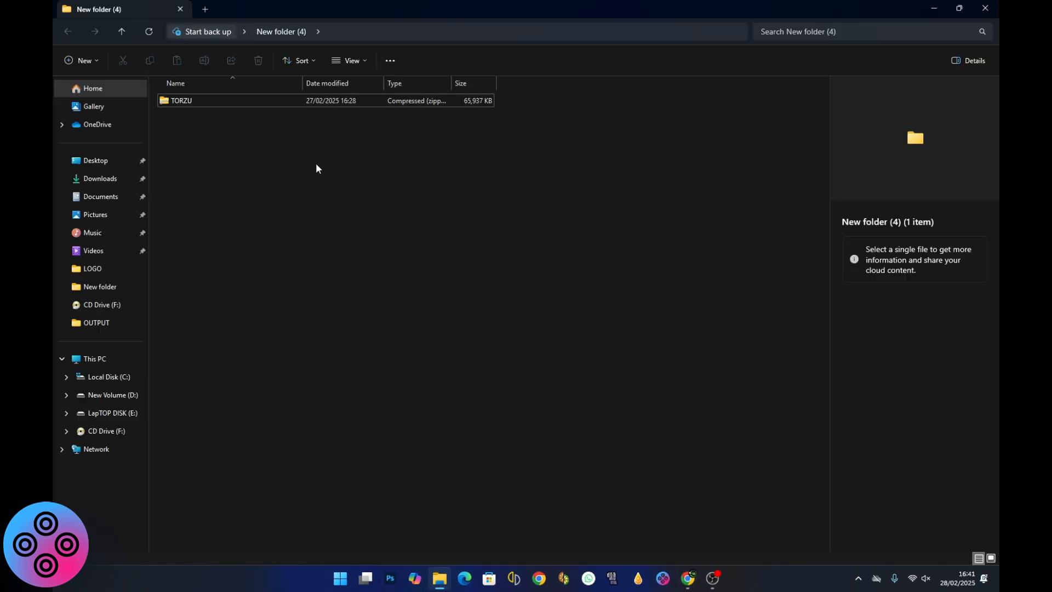
Step: Extract TORZU.zip with WinRAR into a TORZU folder holding the two Windows builds
click(179, 100)
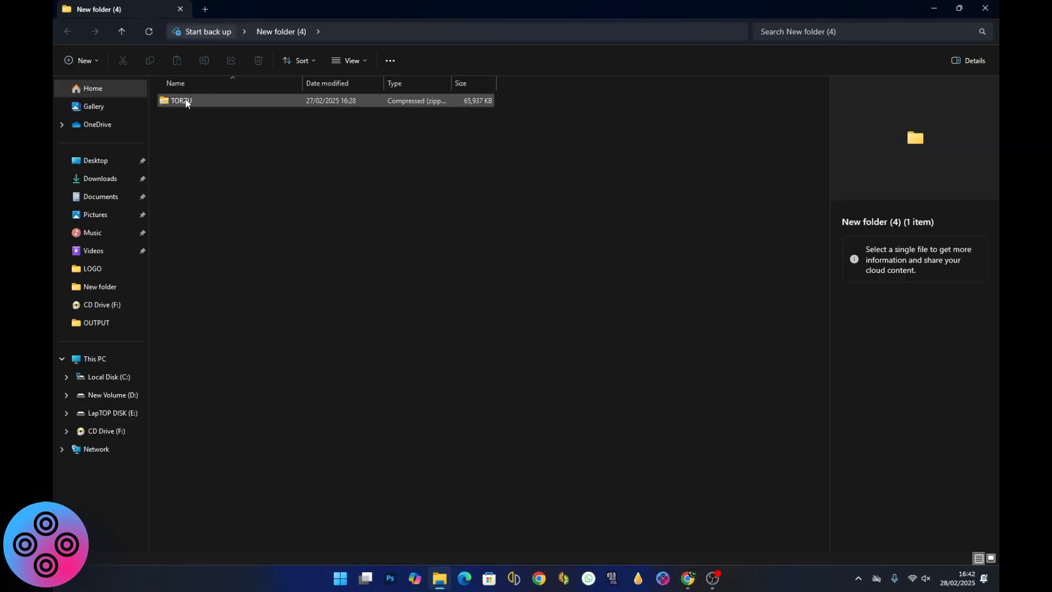
mouse_move(189, 100)
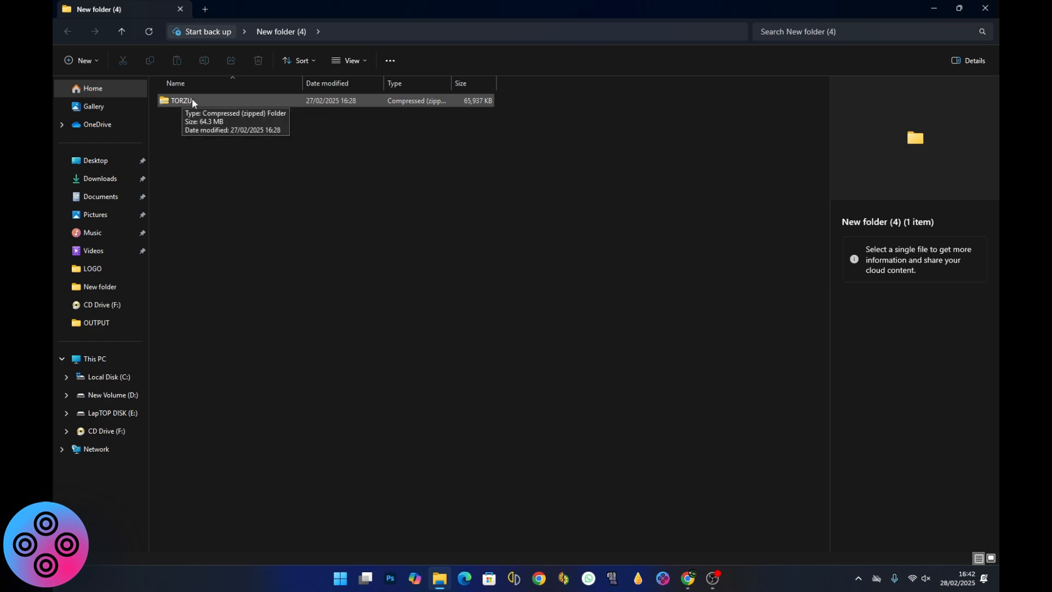
mouse_move(199, 107)
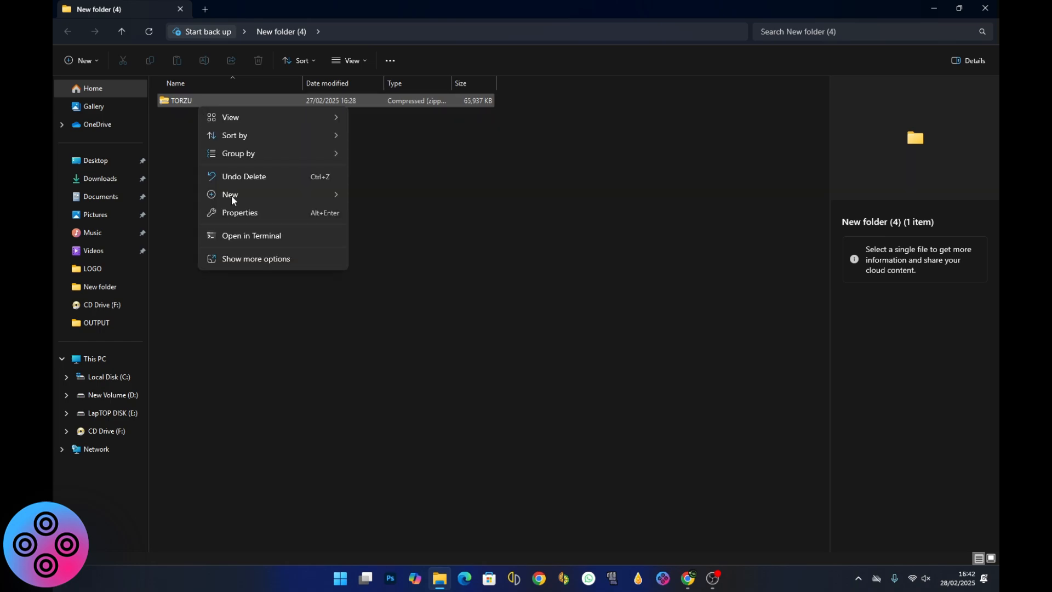
right_click(181, 99)
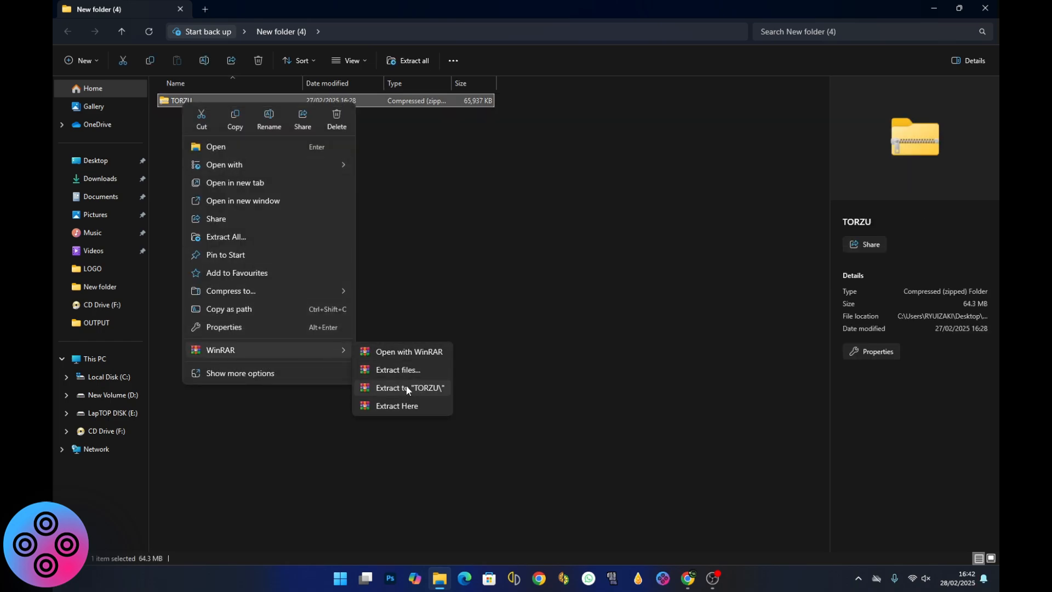
click(410, 388)
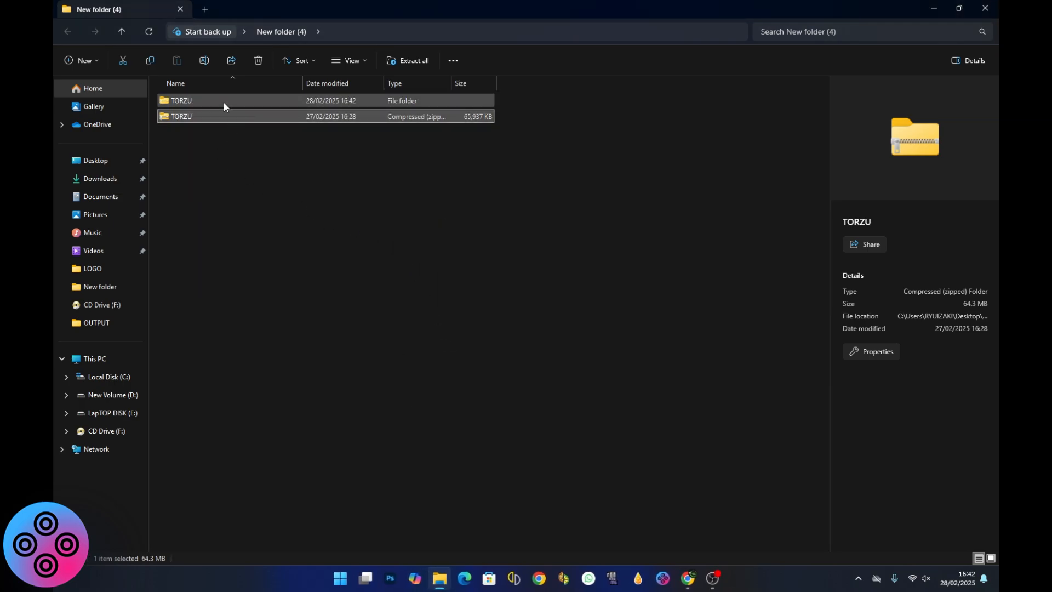
double_click(181, 99)
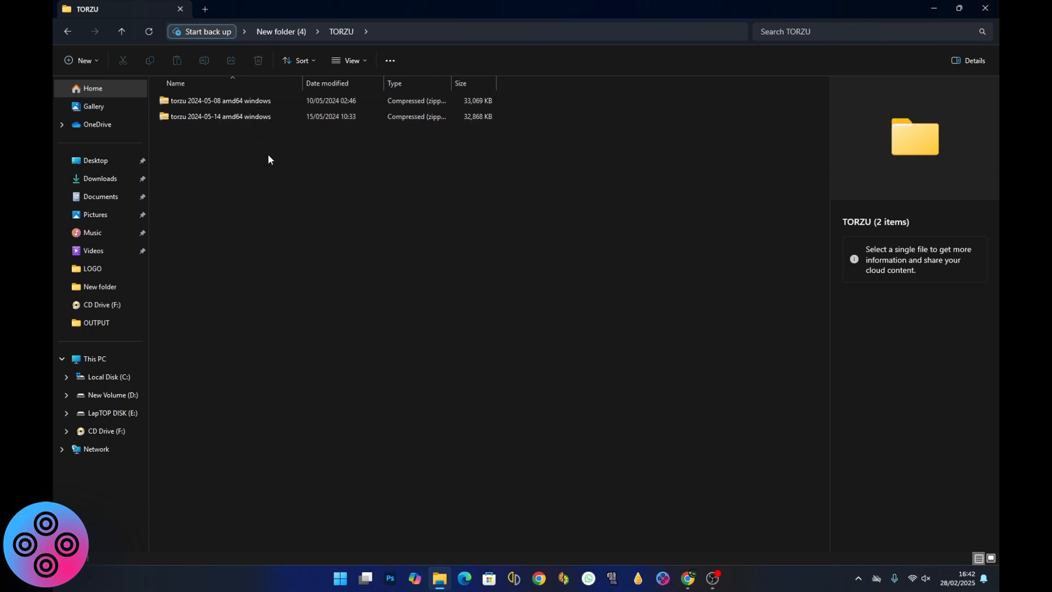
Step: Extract the torzu 2024-05-14 amd64 build and launch its yuzu.exe
click(220, 101)
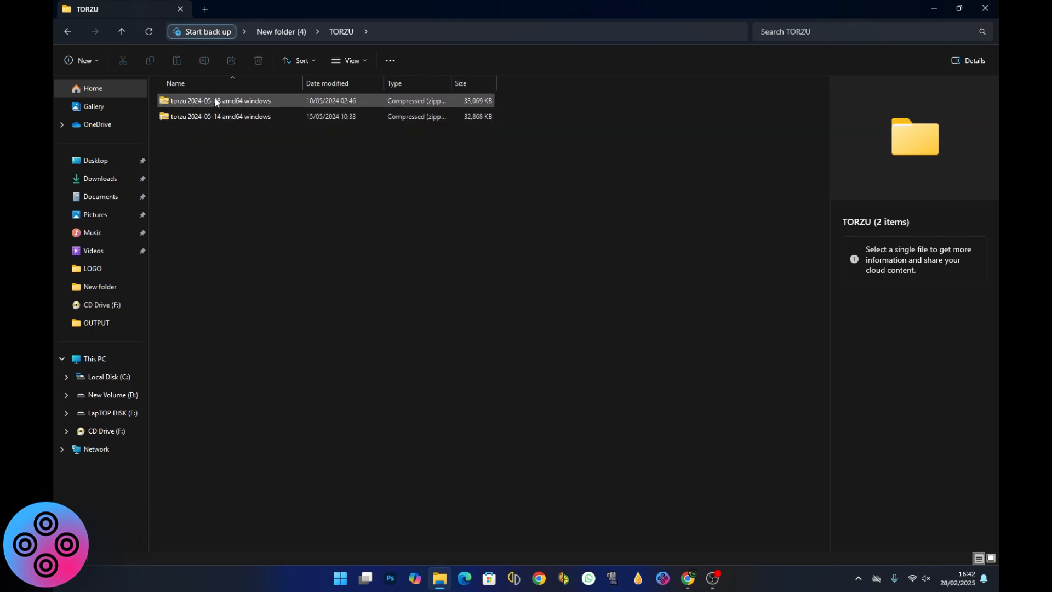
mouse_move(204, 107)
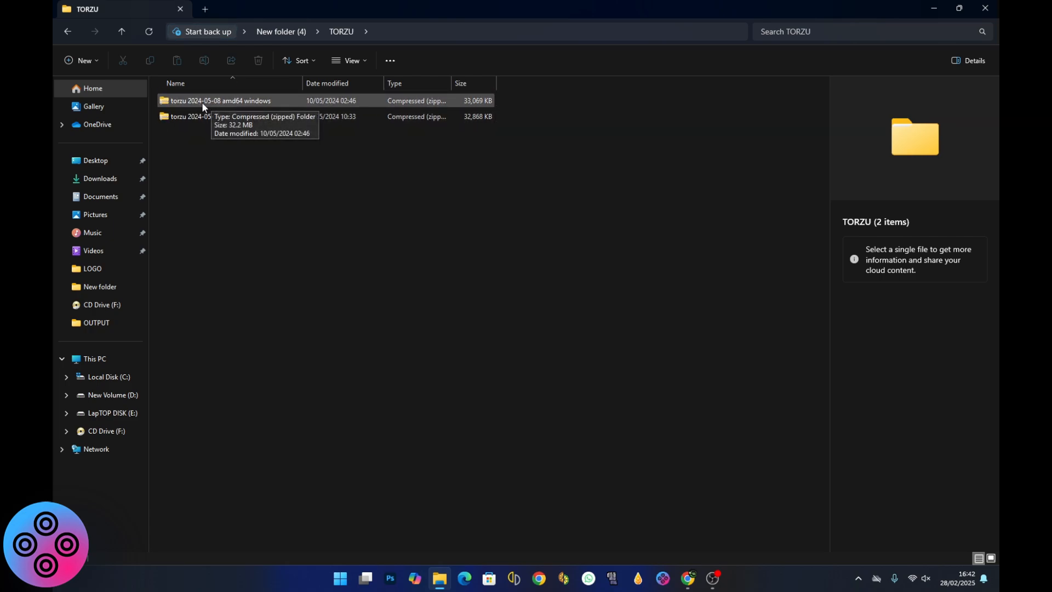
mouse_move(216, 106)
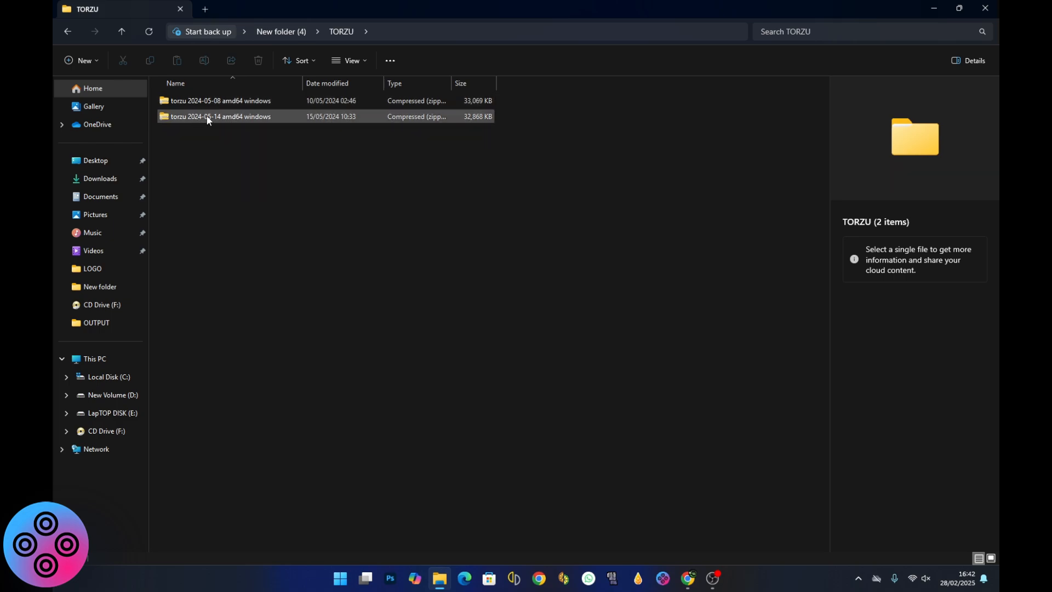
mouse_move(316, 112)
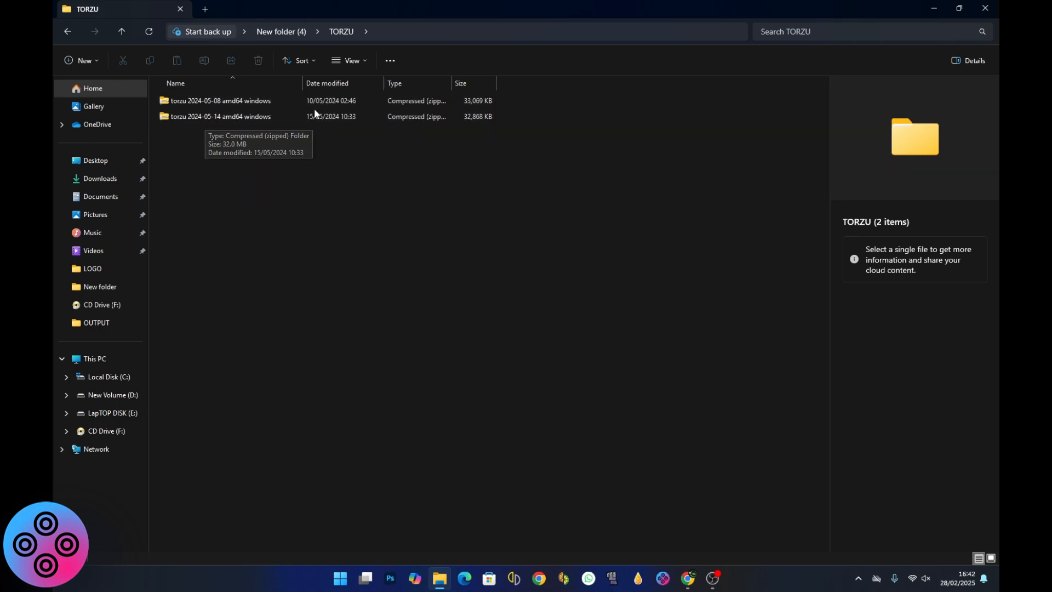
click(221, 116)
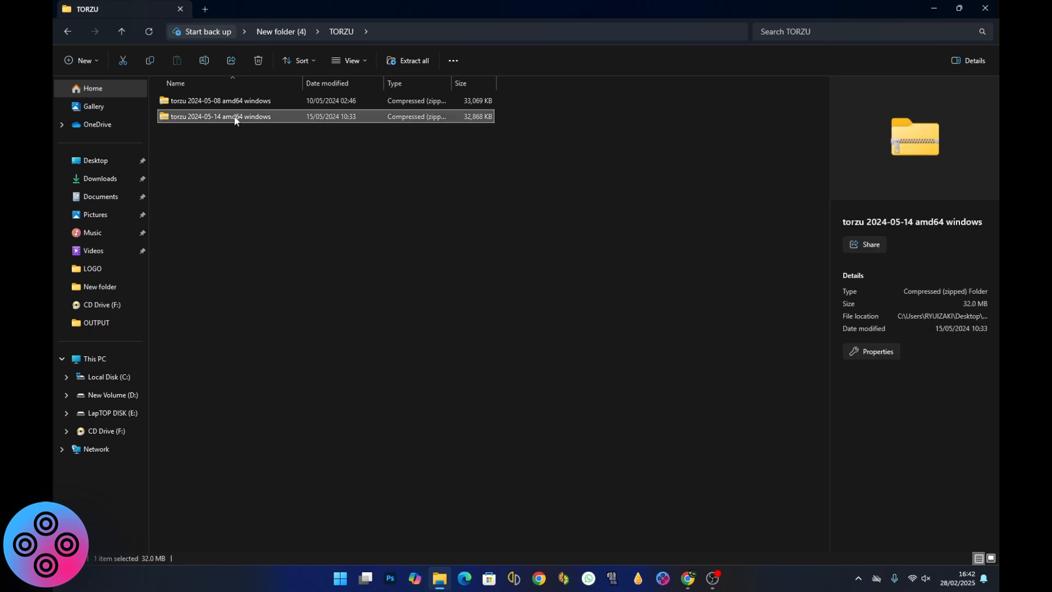
mouse_move(242, 111)
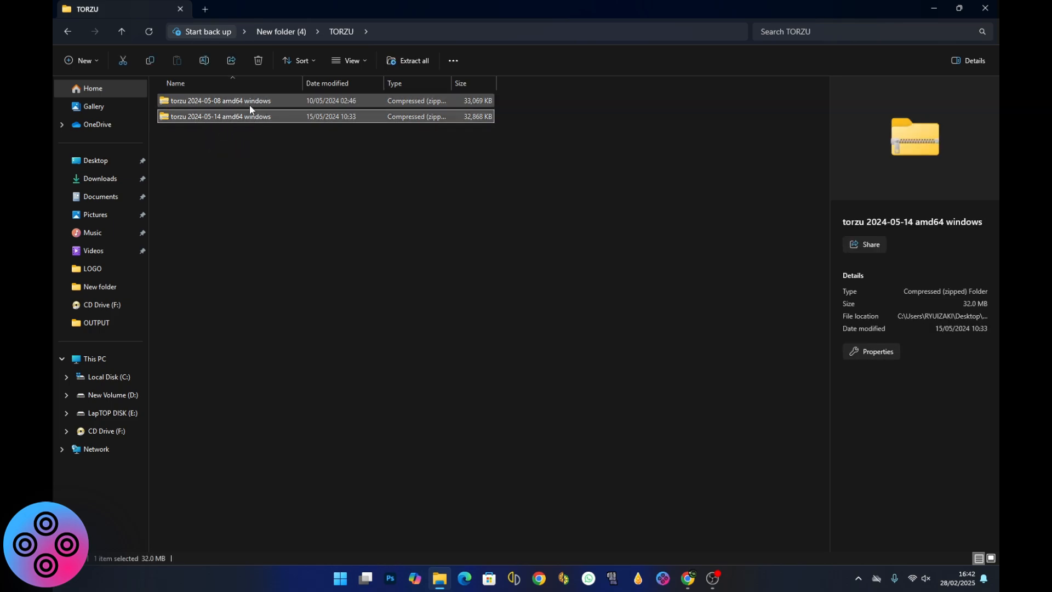
mouse_move(230, 131)
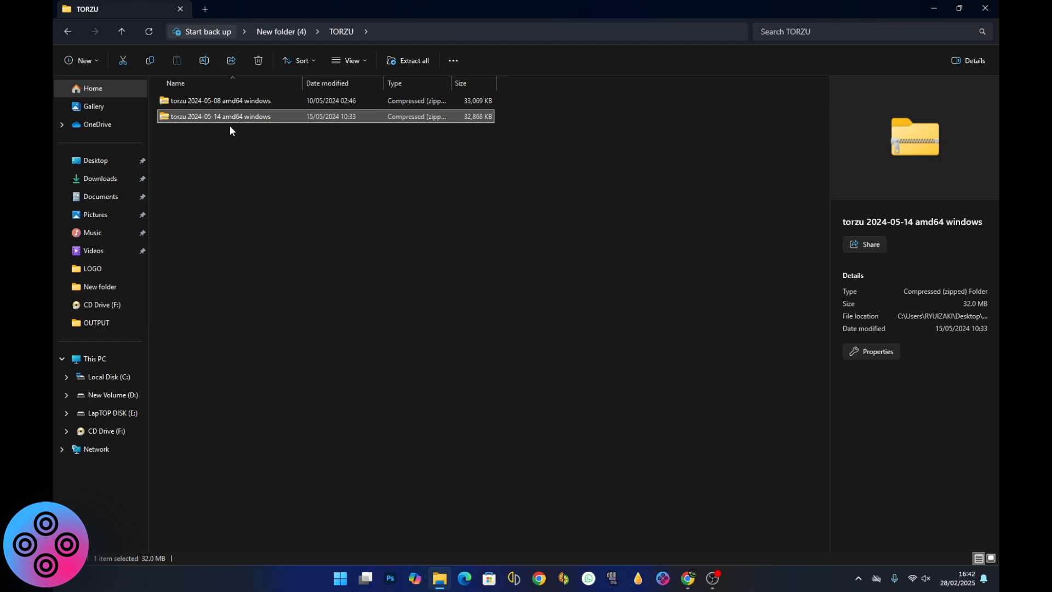
mouse_move(229, 116)
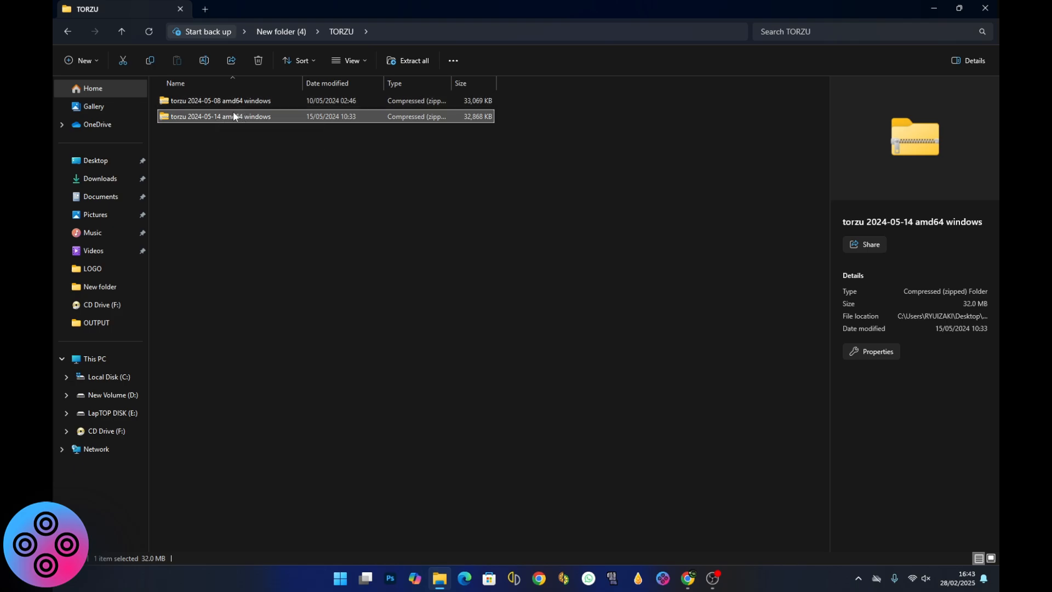
mouse_move(259, 120)
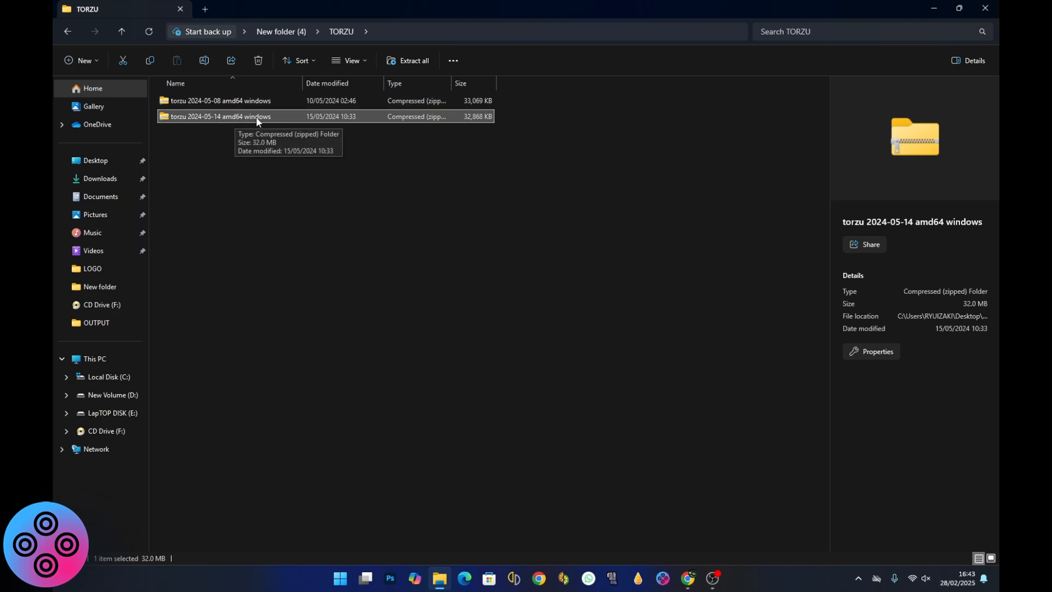
right_click(222, 116)
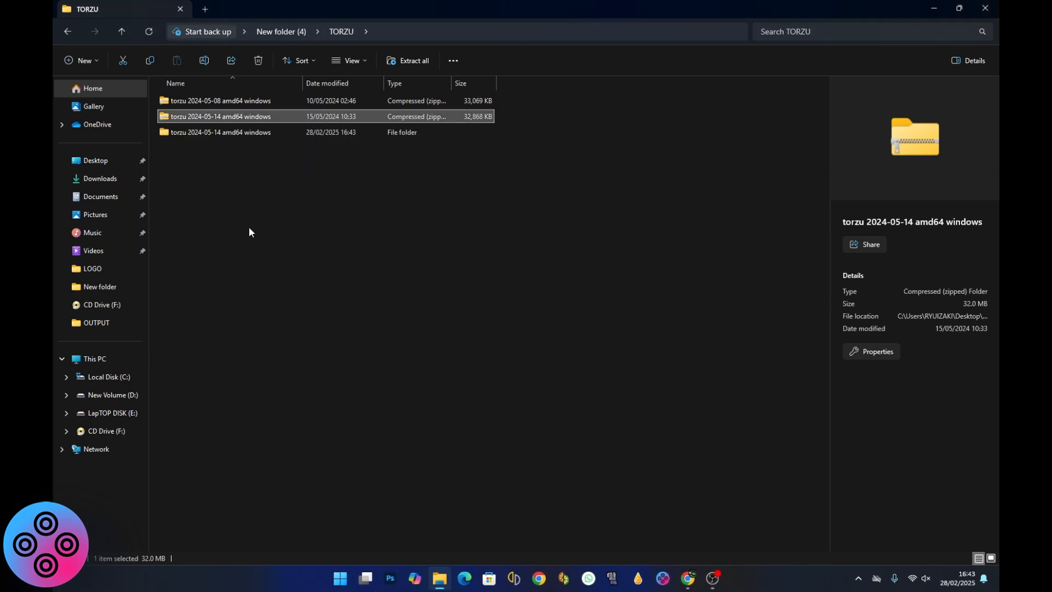
double_click(220, 131)
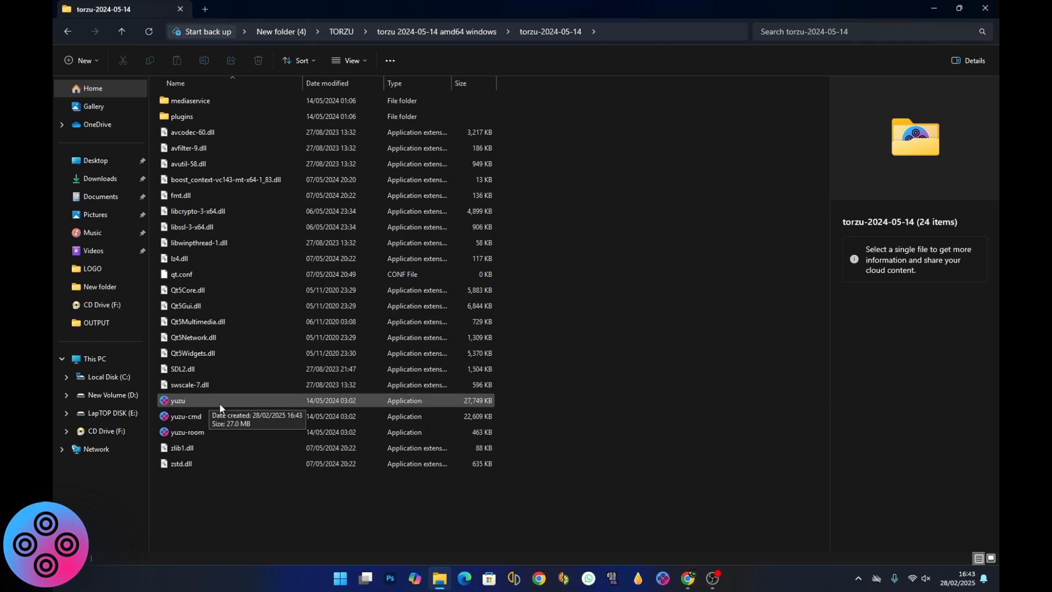
mouse_move(205, 407)
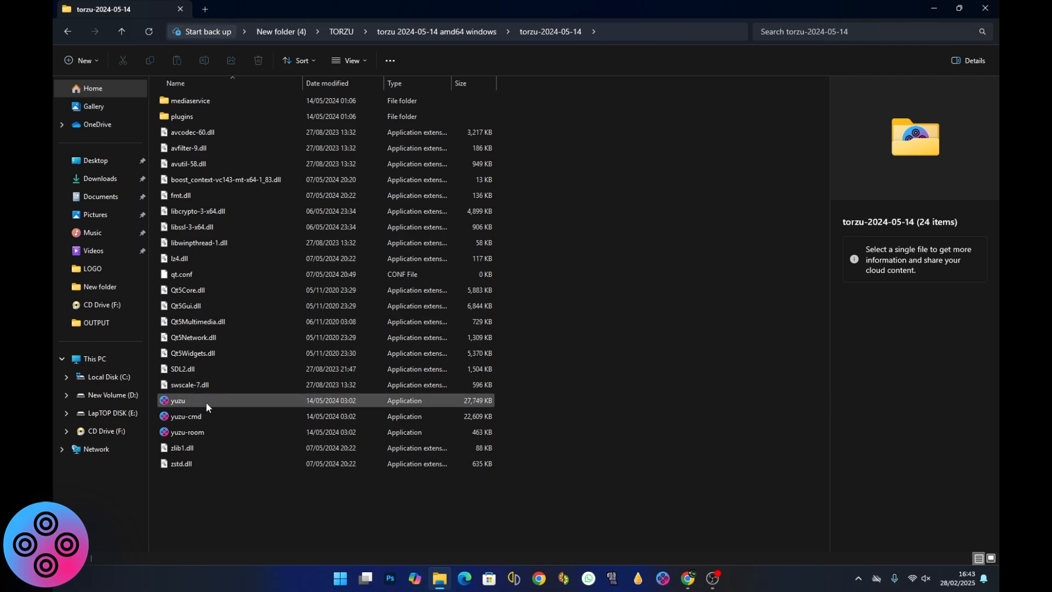
mouse_move(209, 403)
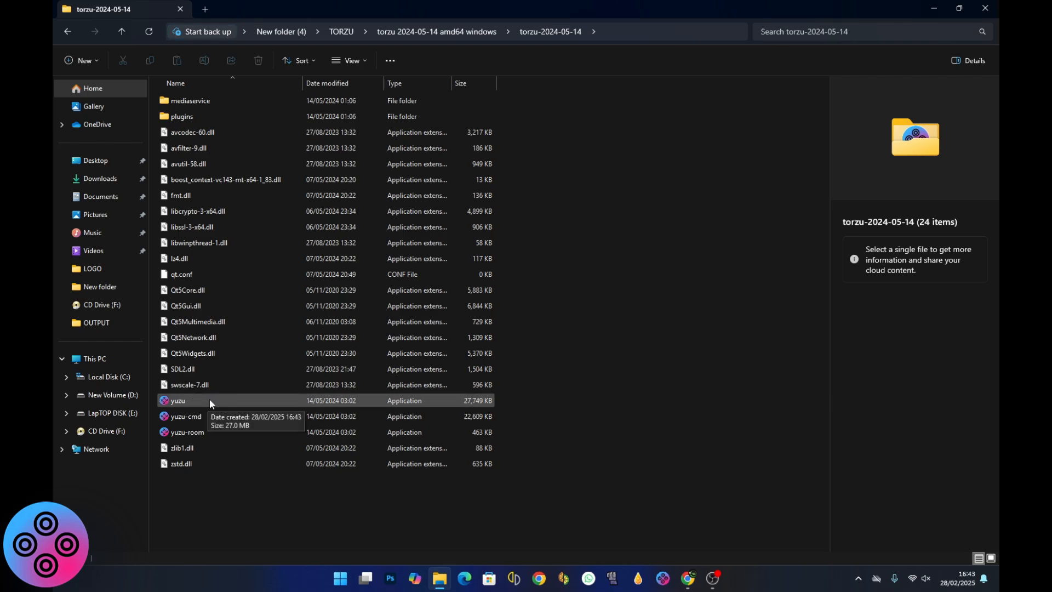
click(178, 400)
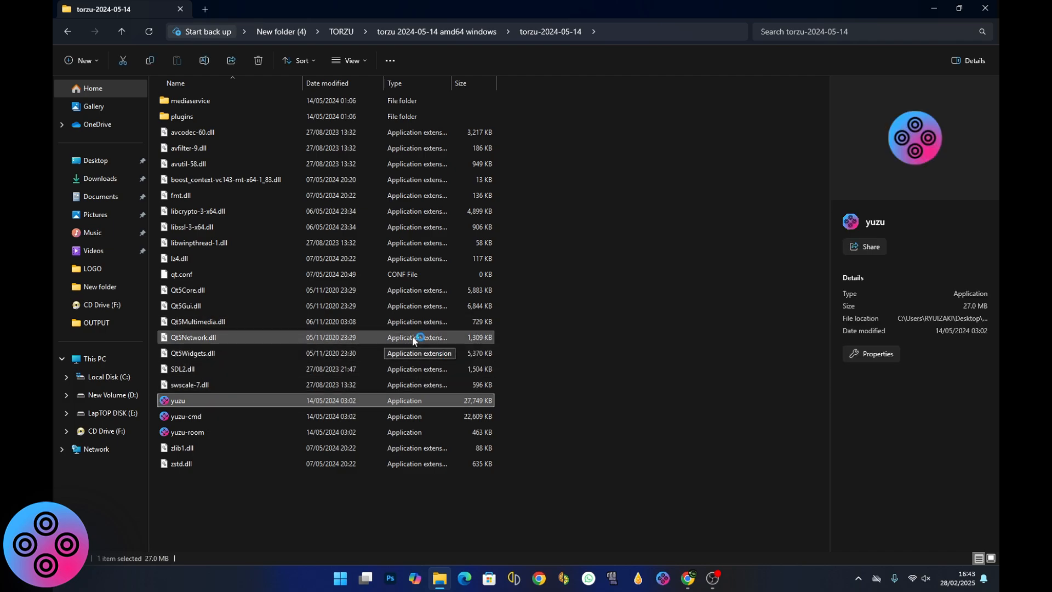
double_click(178, 400)
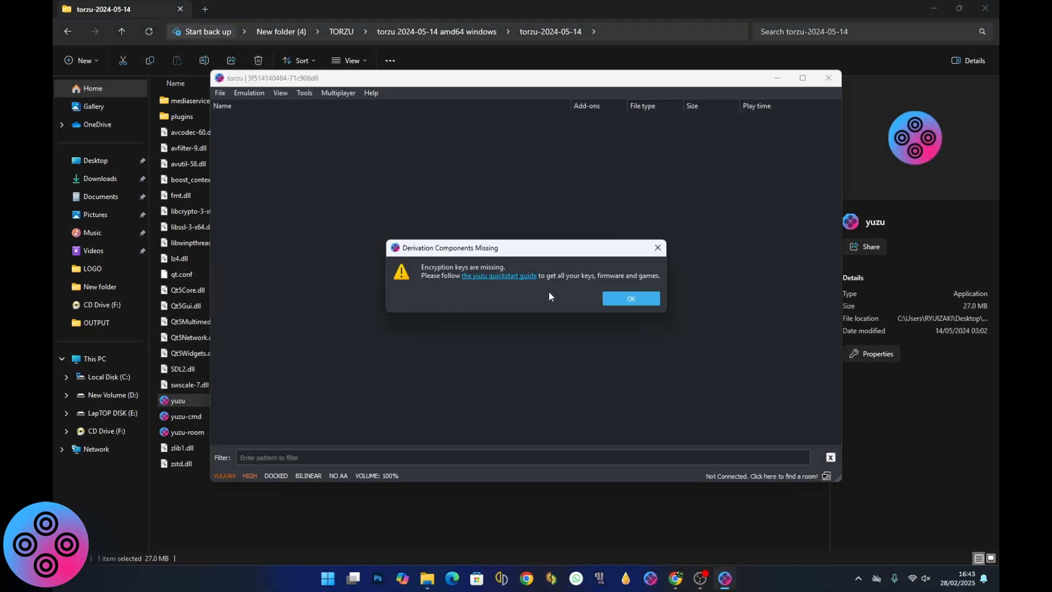
mouse_move(471, 274)
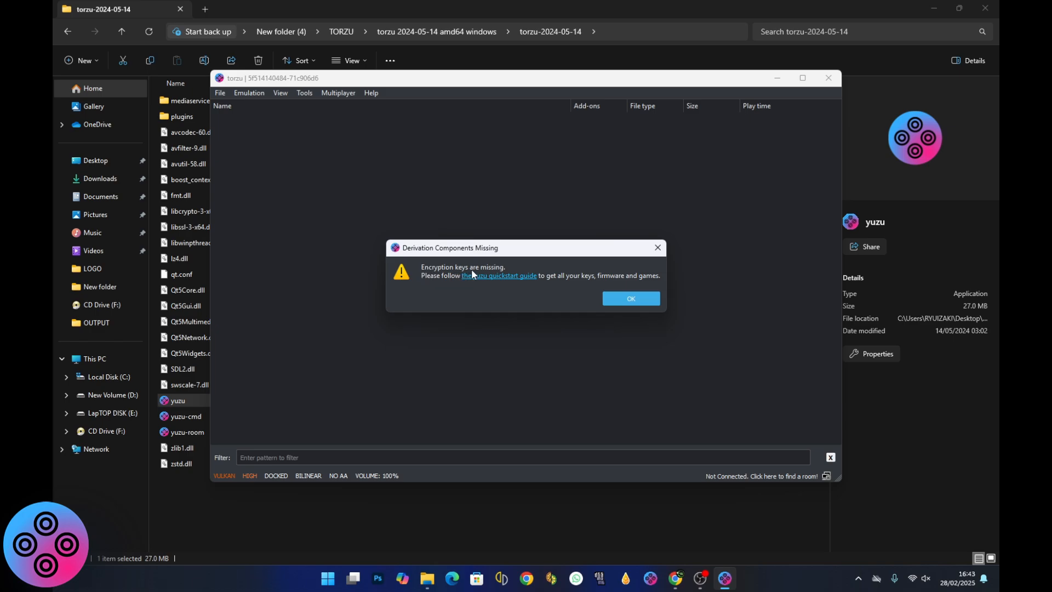
mouse_move(629, 298)
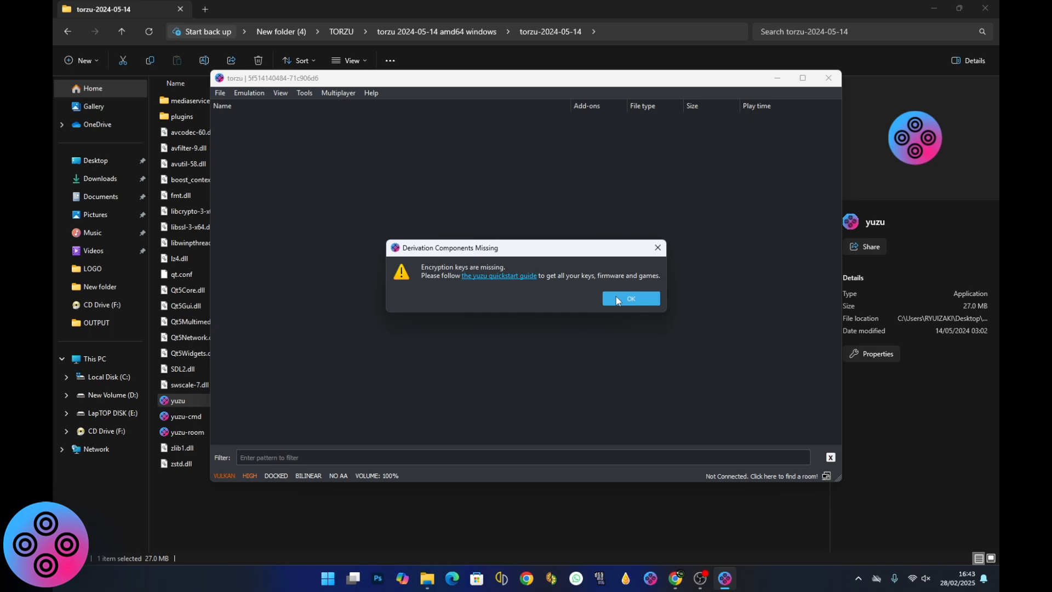
Step: Install prod.keys from C:\New folder\Prodkeys.net_v19.0.0 after dismissing the missing-keys warning
click(629, 298)
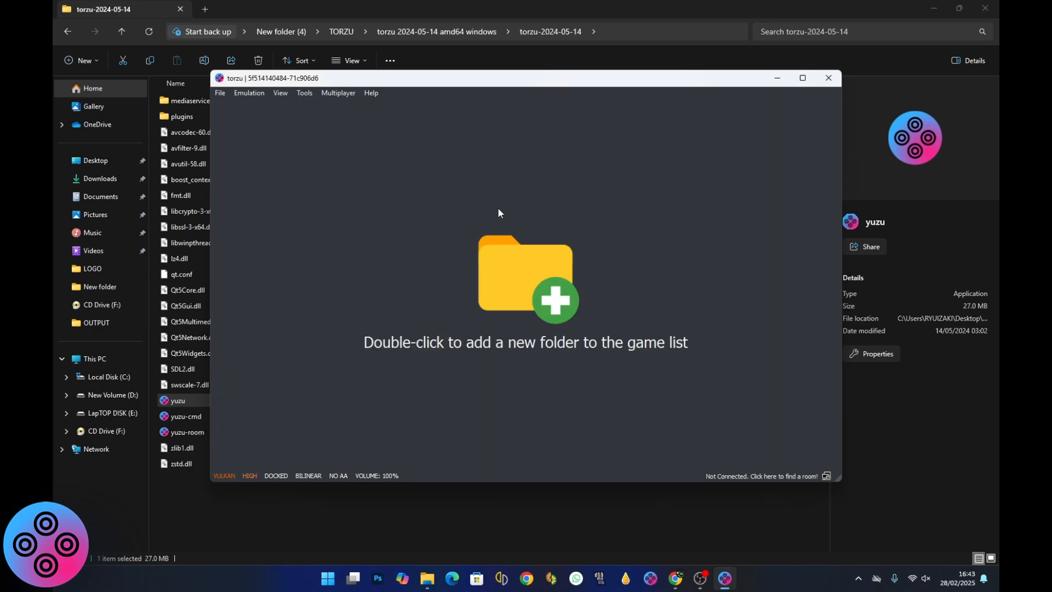
mouse_move(303, 92)
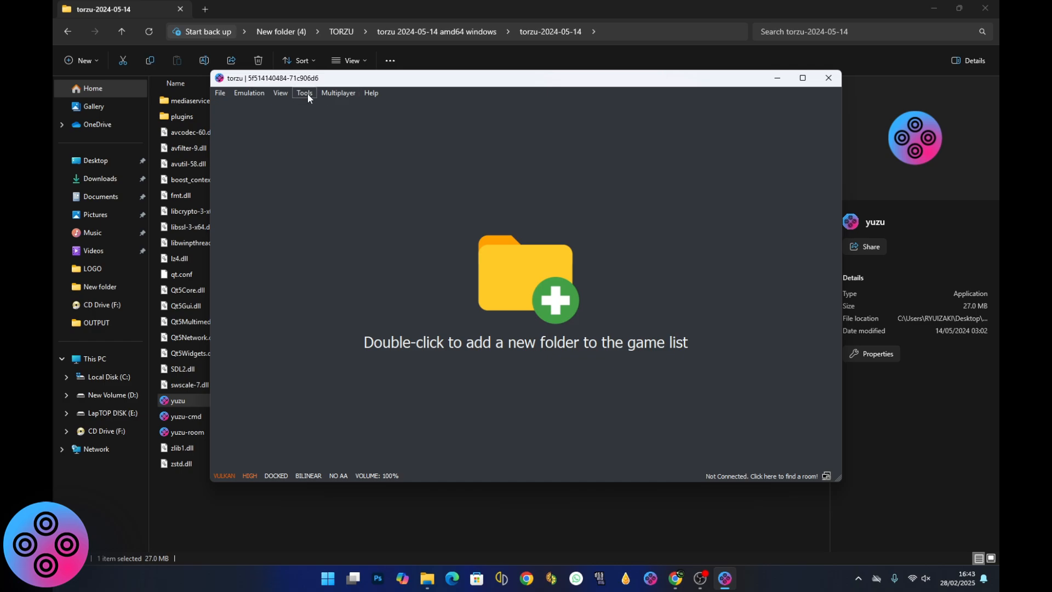
click(304, 92)
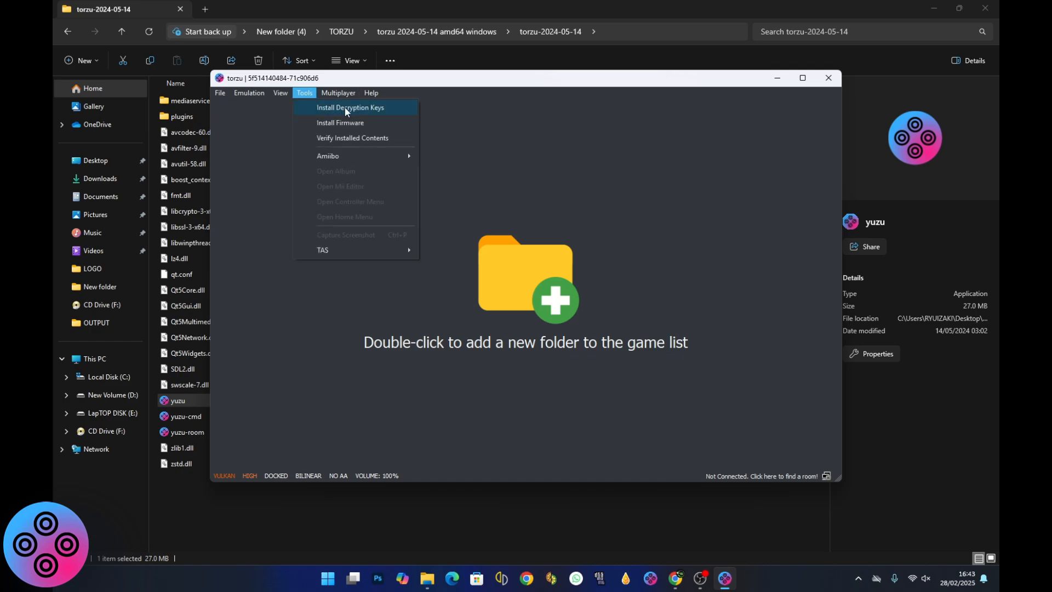
mouse_move(360, 112)
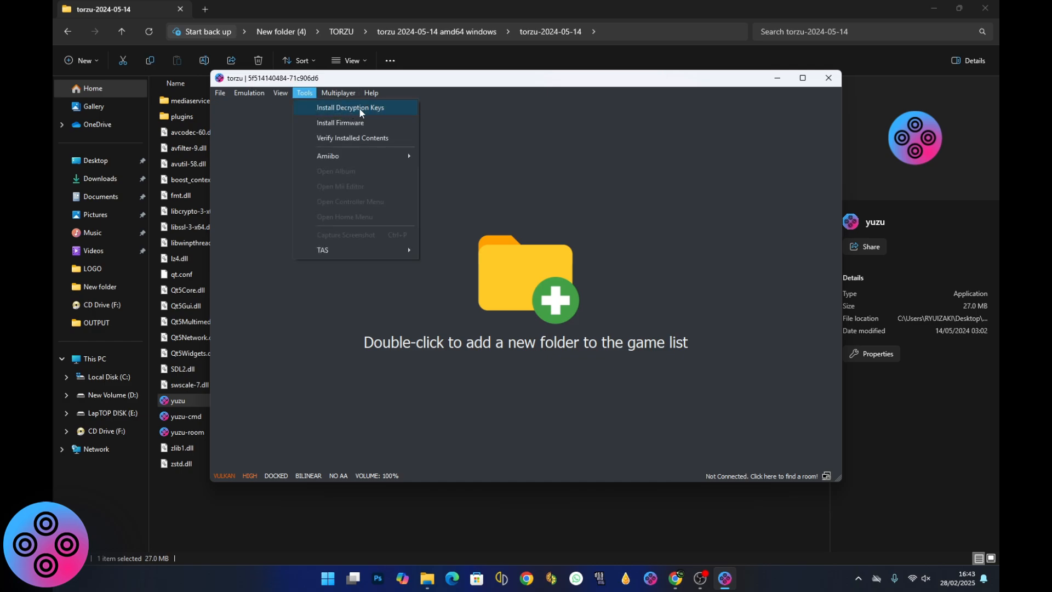
mouse_move(349, 123)
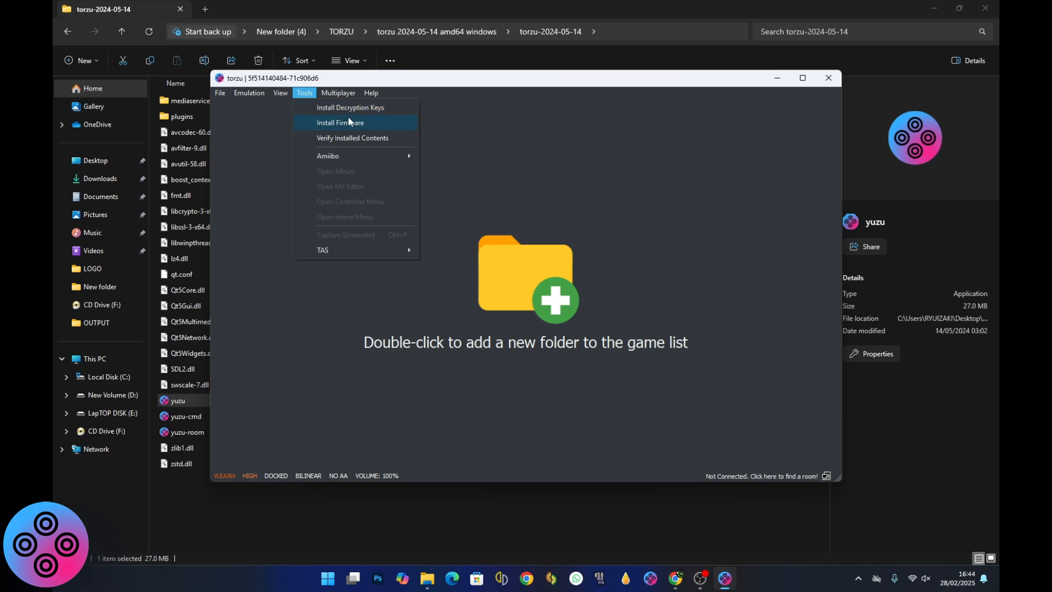
click(385, 132)
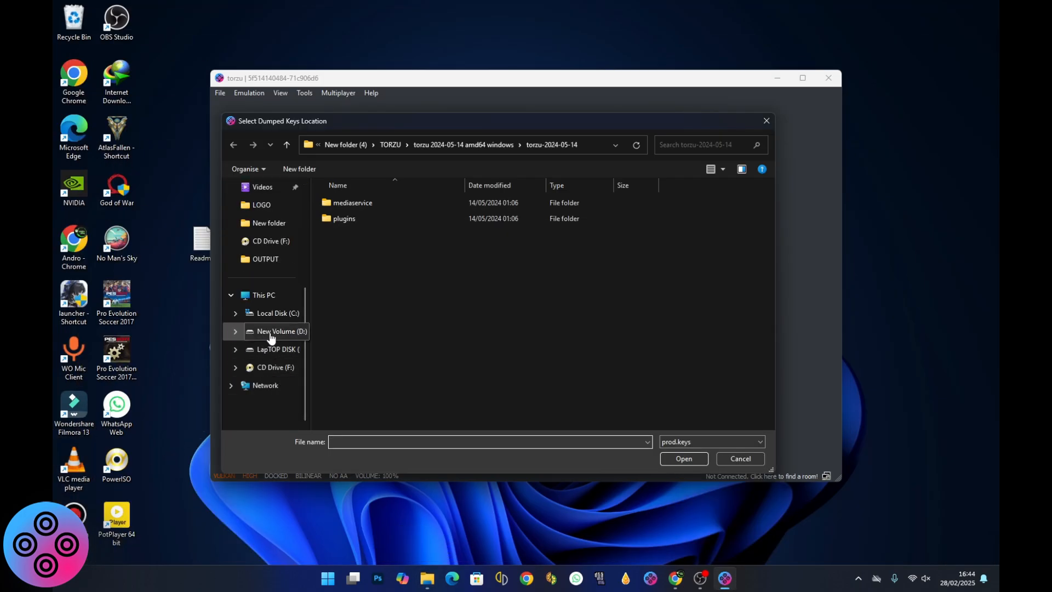
click(275, 312)
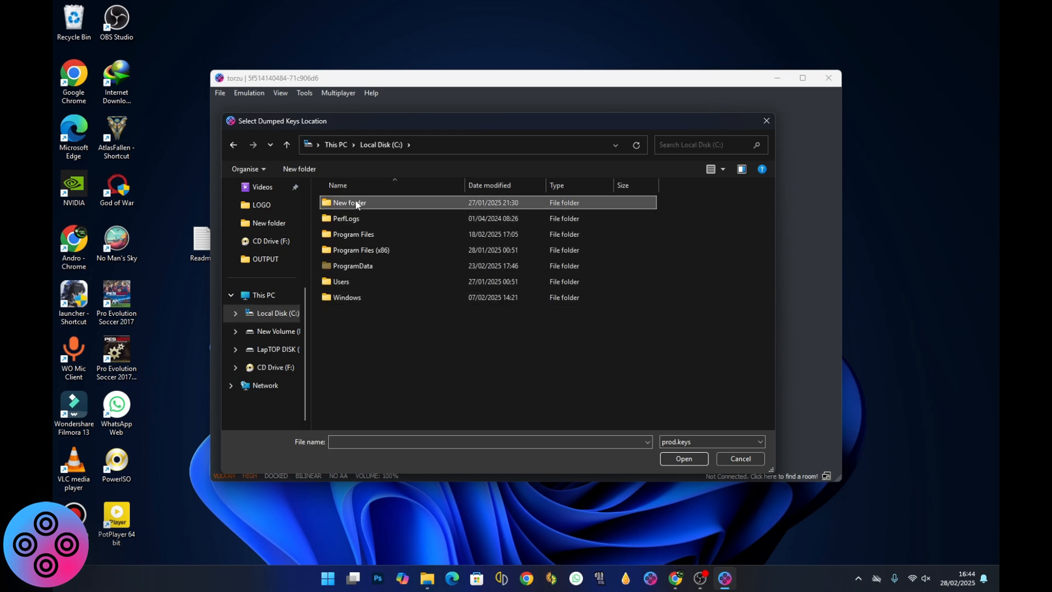
double_click(348, 202)
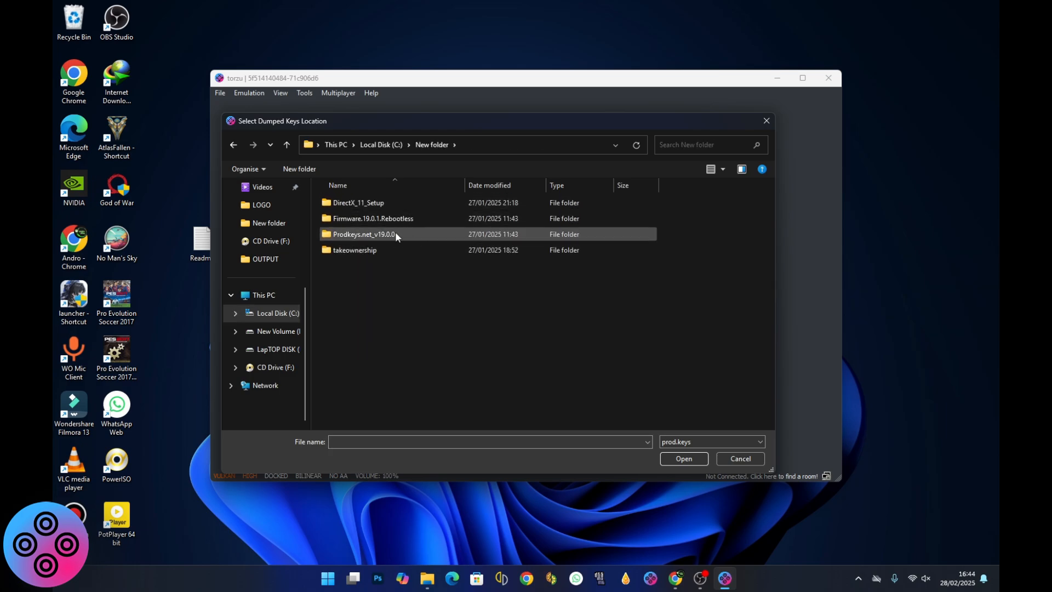
double_click(364, 234)
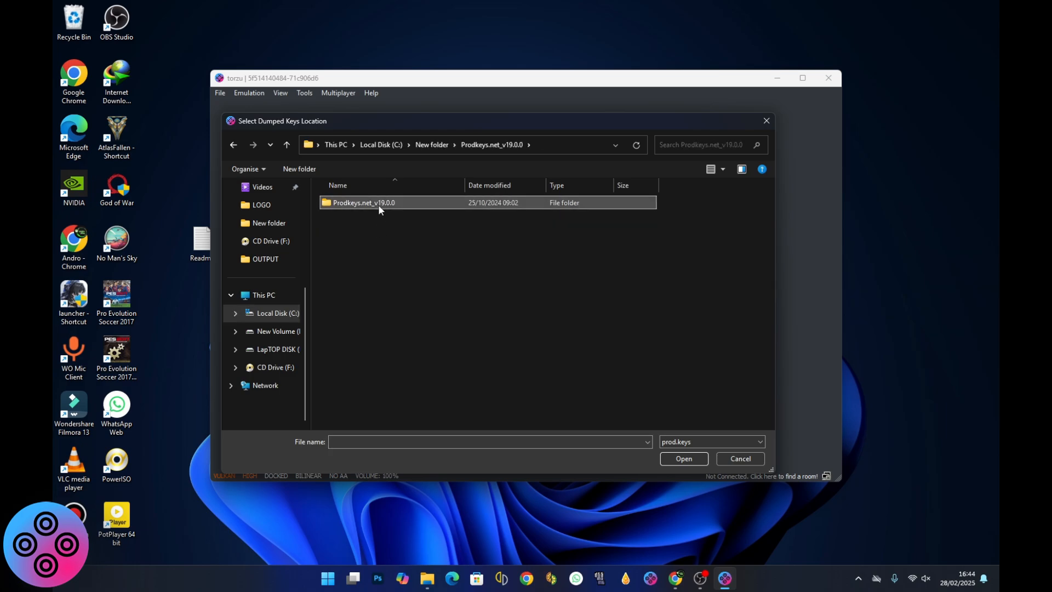
click(682, 458)
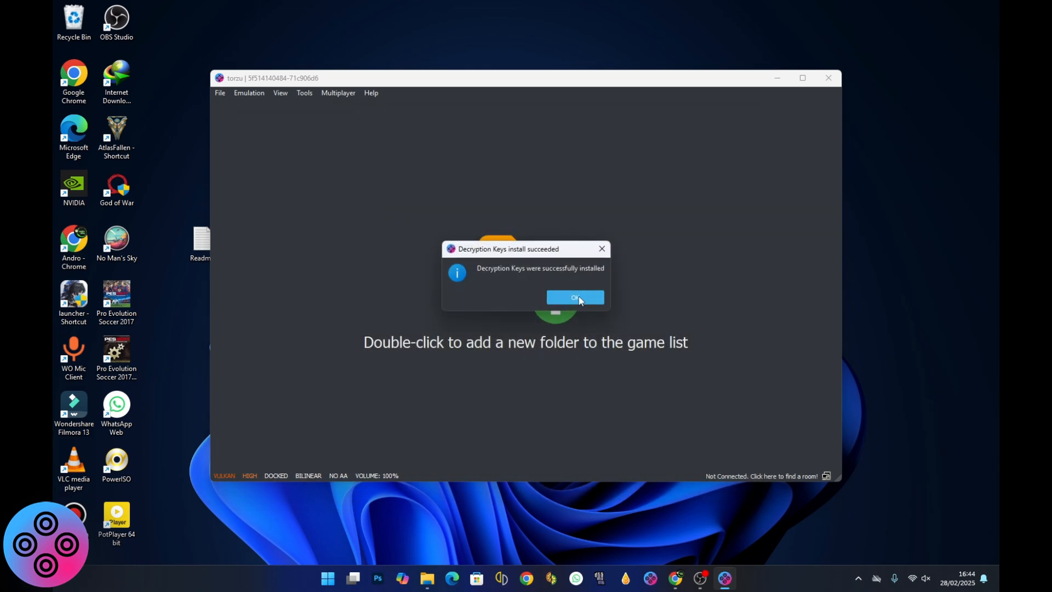
click(574, 297)
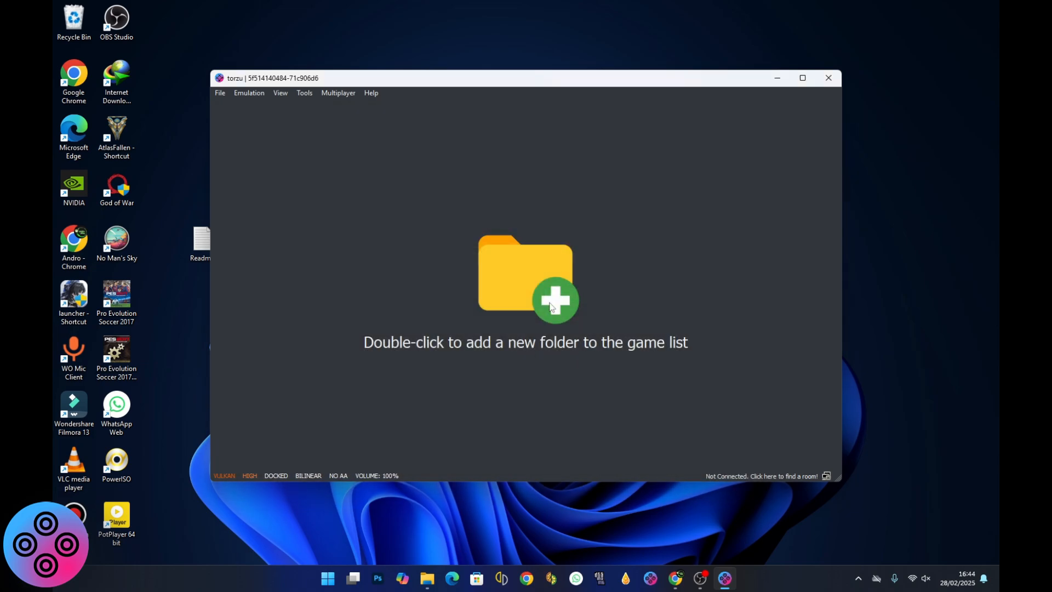
mouse_move(304, 92)
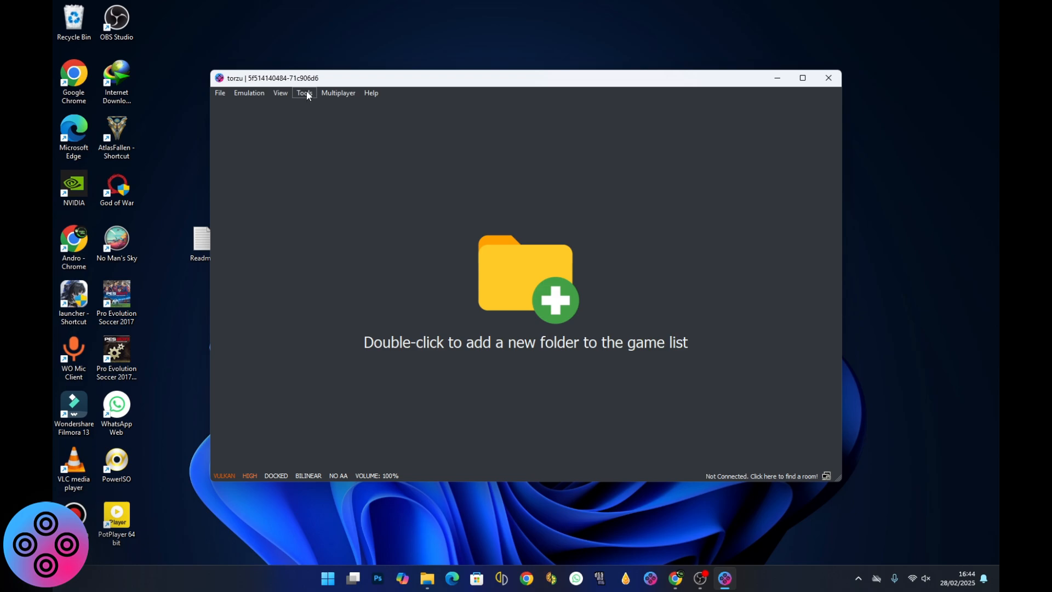
Step: Install firmware from C:\New folder\Firmware.19.0.1.Rebootless, reporting version 19.0.1
click(304, 92)
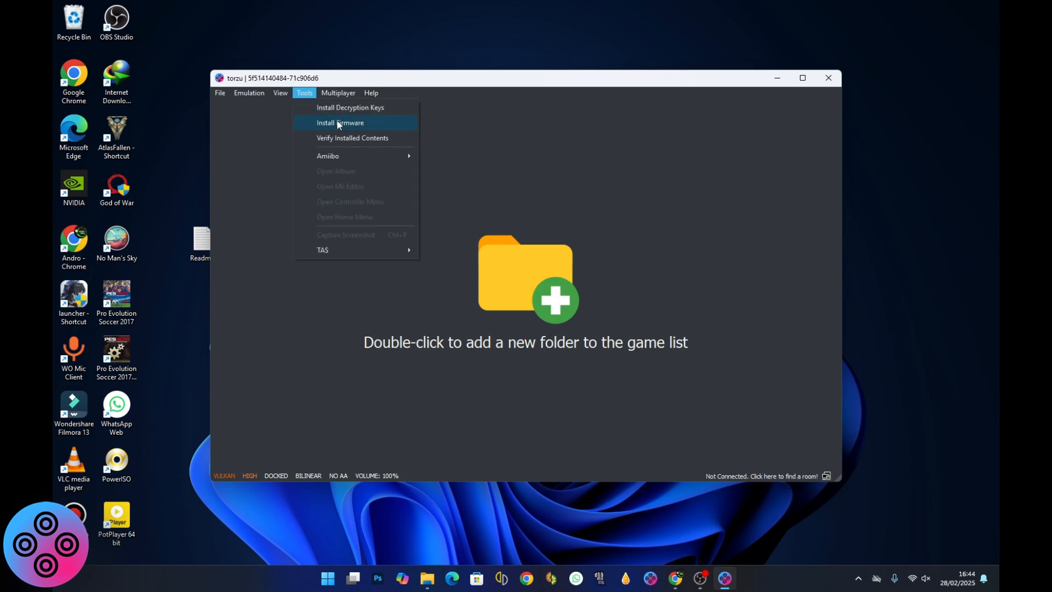
click(339, 121)
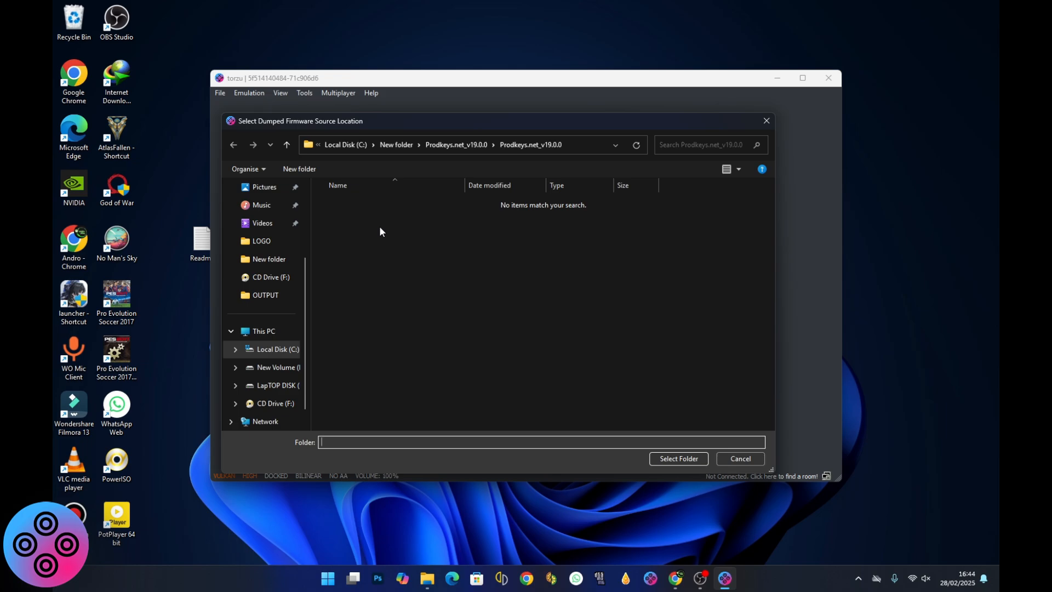
click(275, 348)
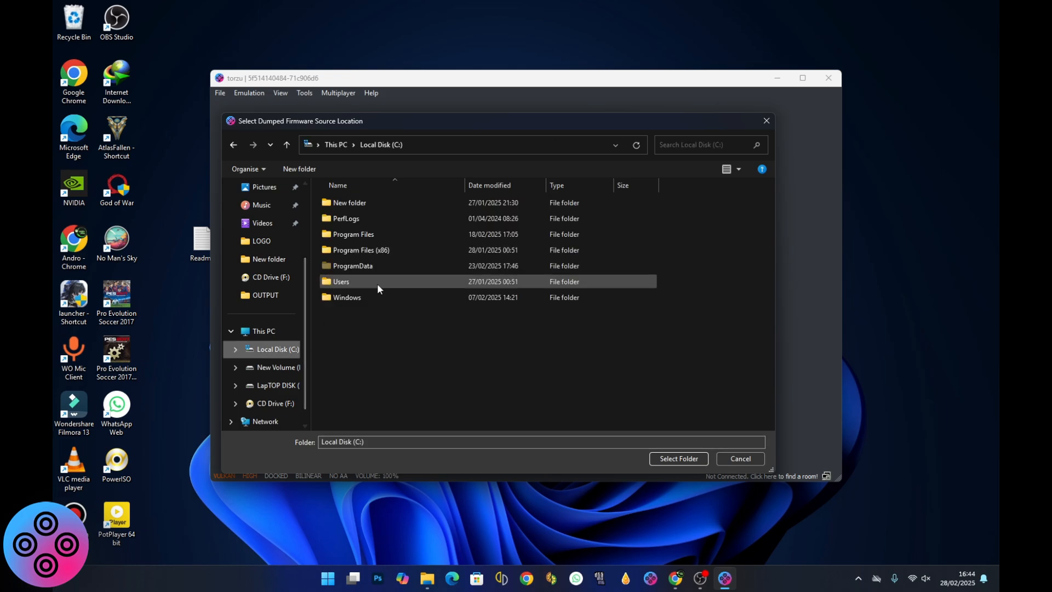
double_click(348, 201)
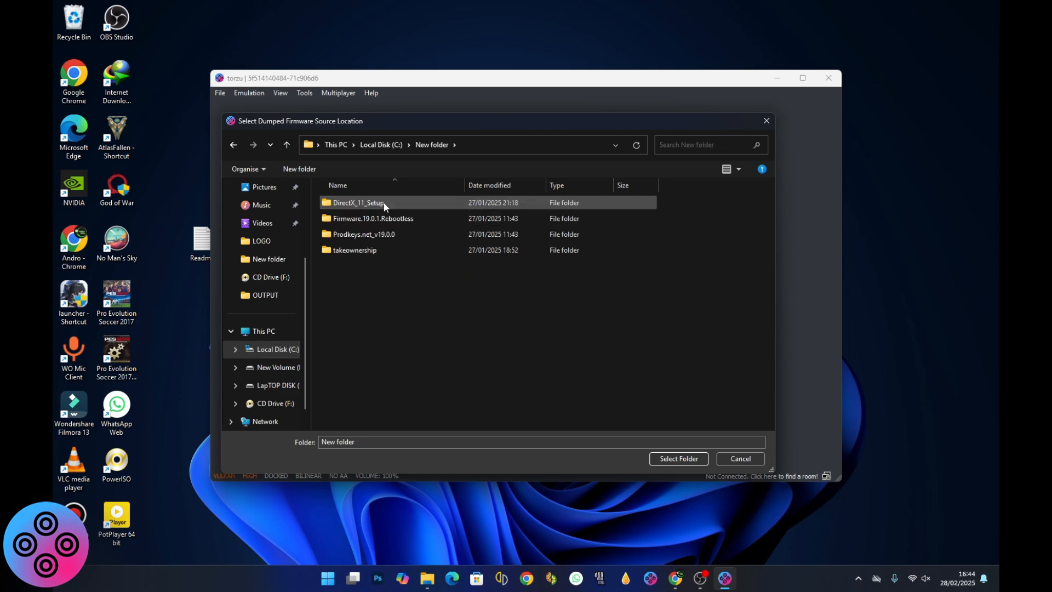
mouse_move(372, 218)
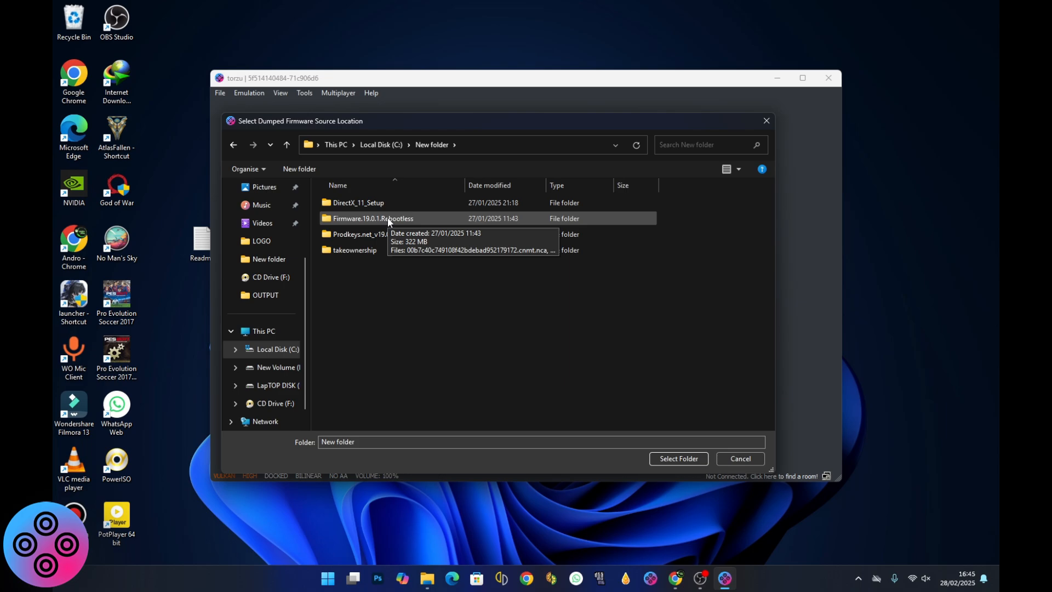
double_click(372, 218)
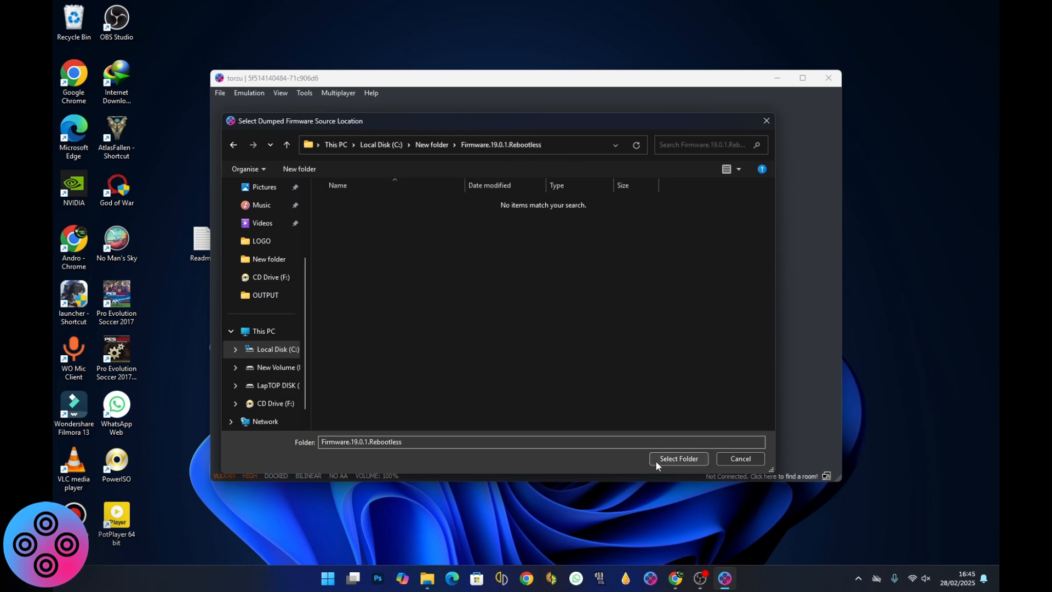
click(677, 458)
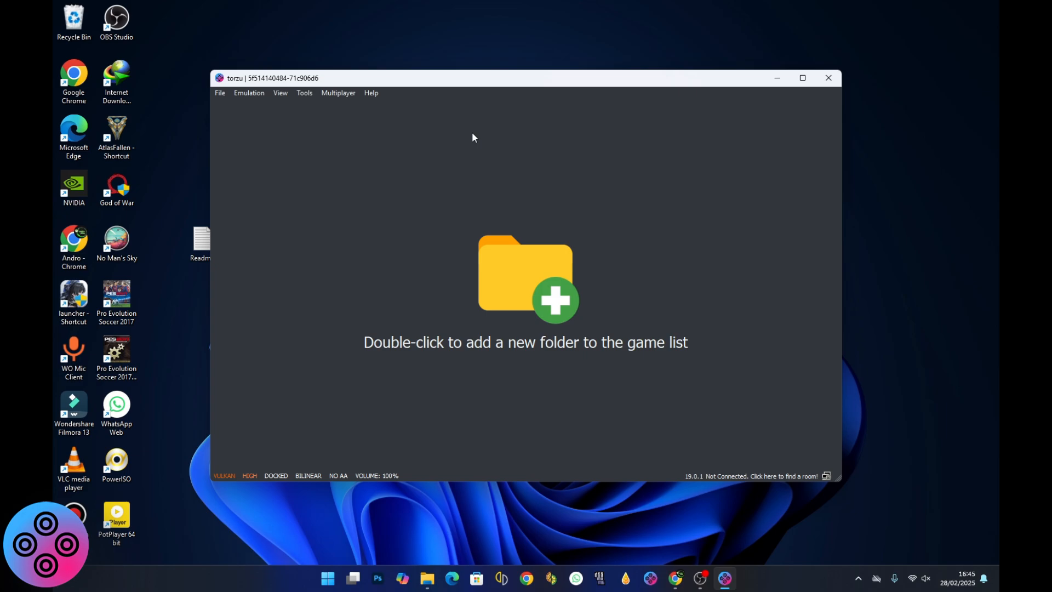
mouse_move(457, 399)
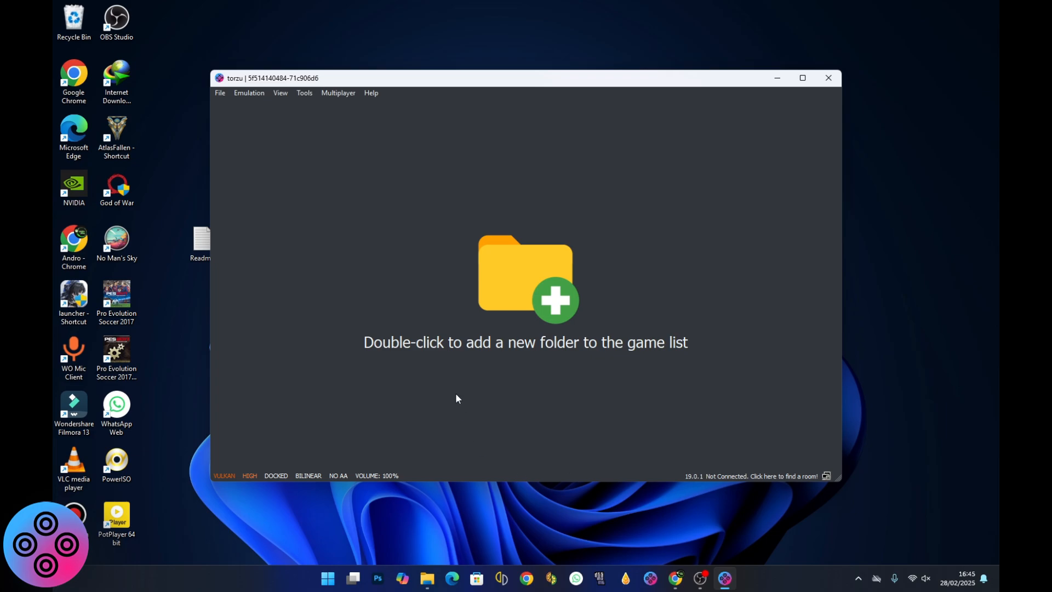
mouse_move(772, 126)
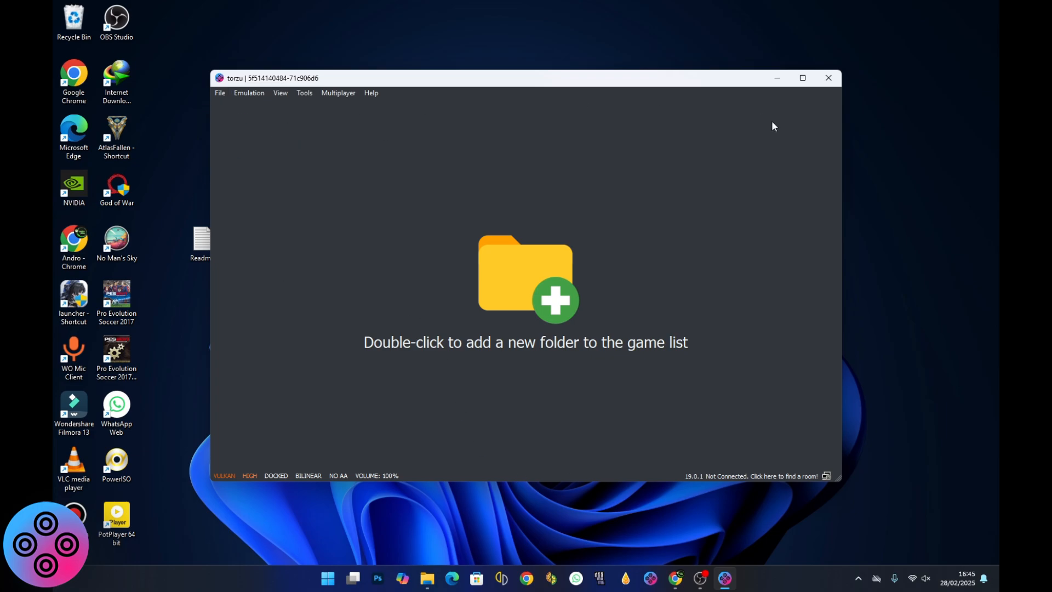
mouse_move(937, 504)
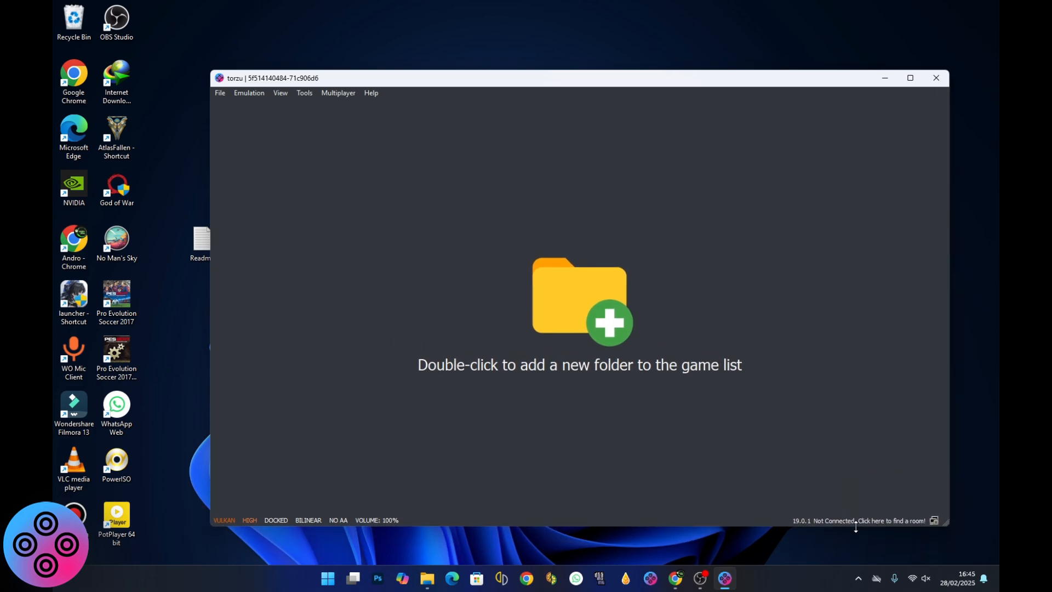
mouse_move(482, 380)
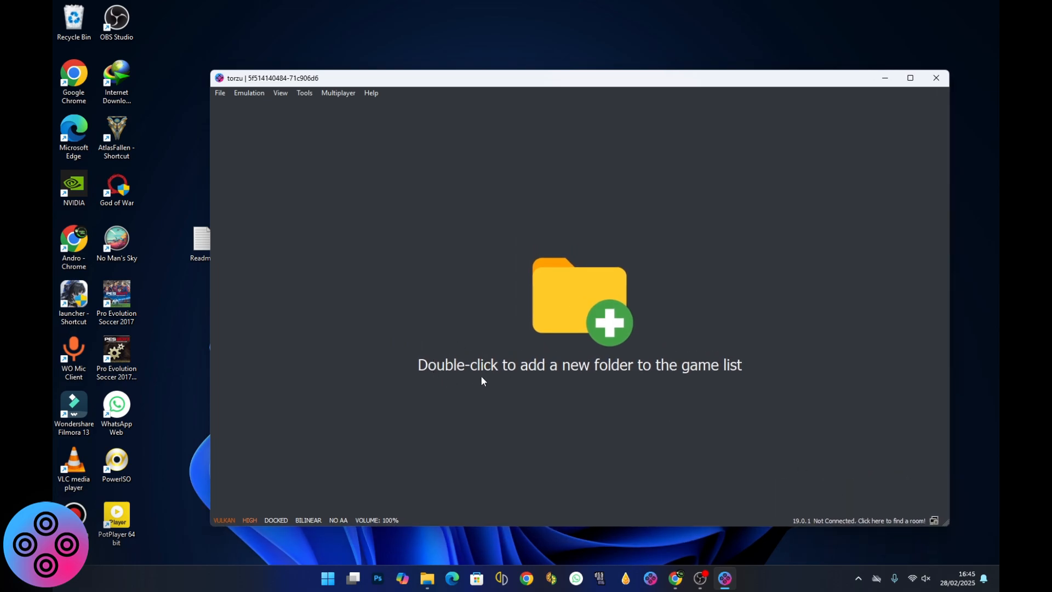
mouse_move(767, 371)
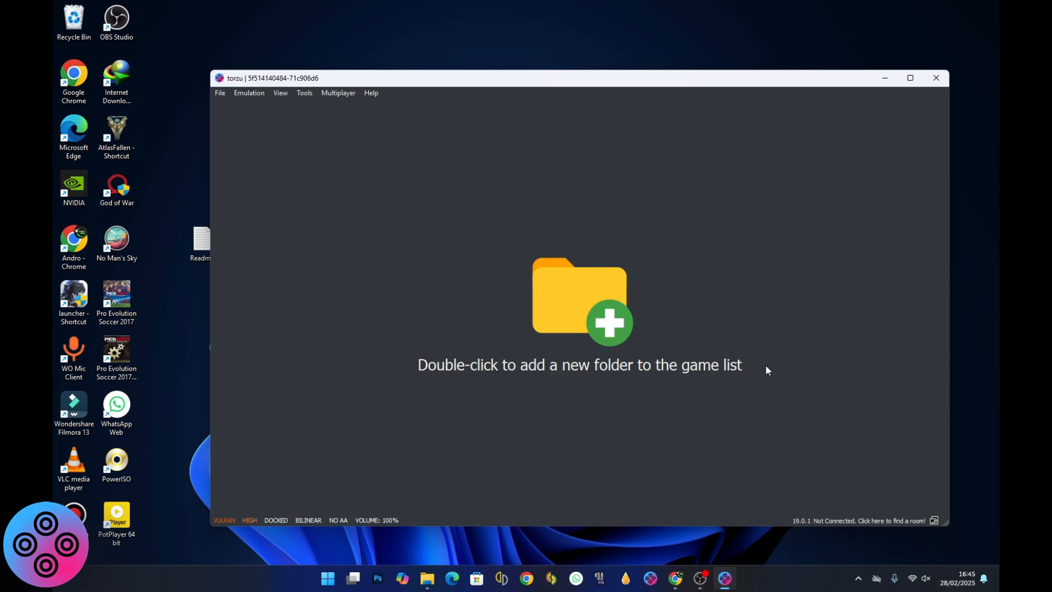
mouse_move(570, 286)
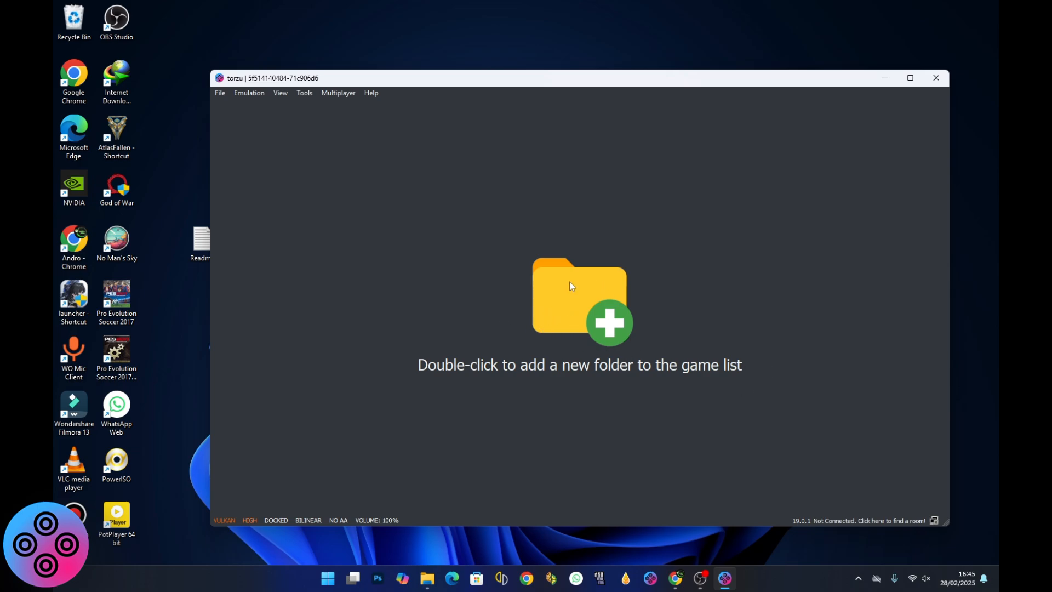
Step: Add E:\YUZU\ROMS as the game folder, listing 12 Switch games
double_click(579, 294)
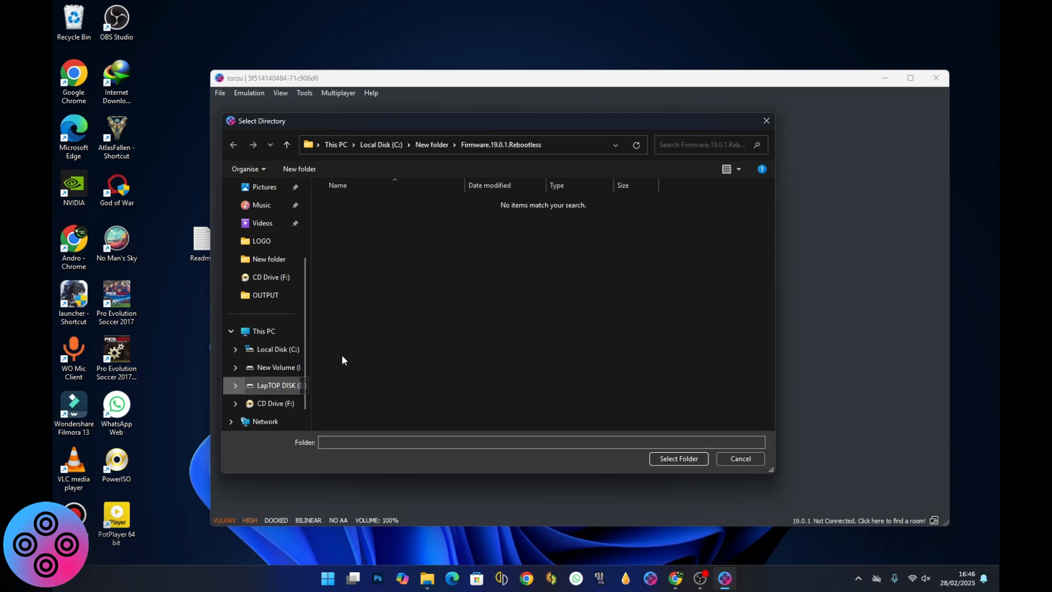
click(276, 385)
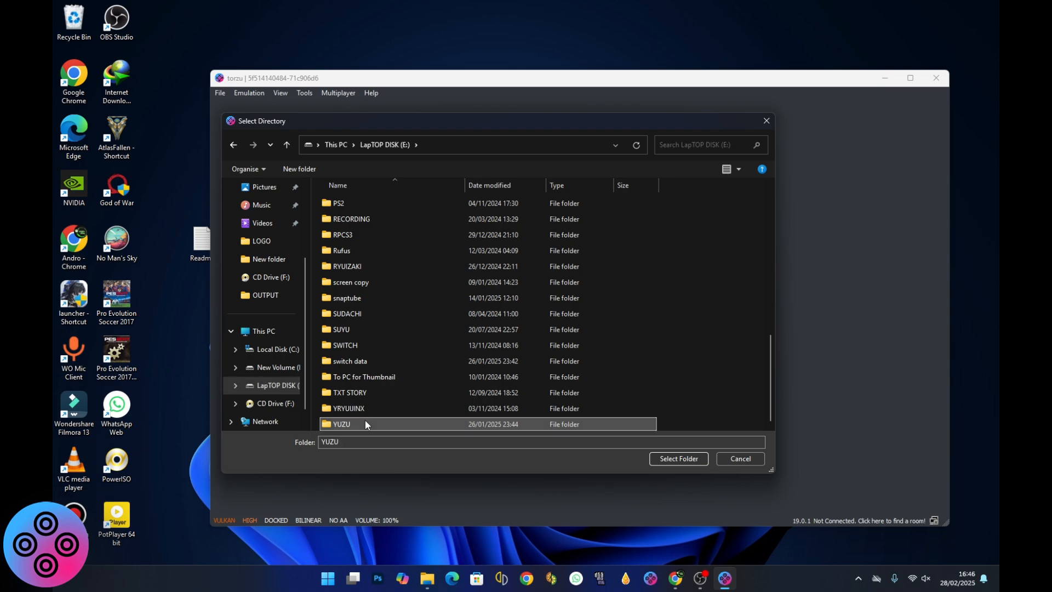
double_click(342, 423)
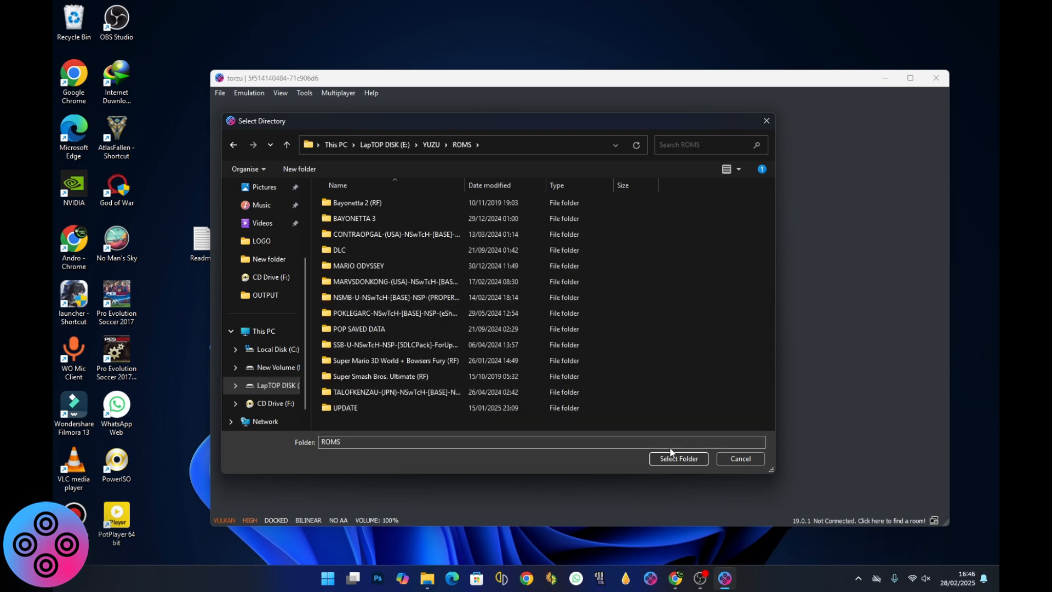
click(677, 458)
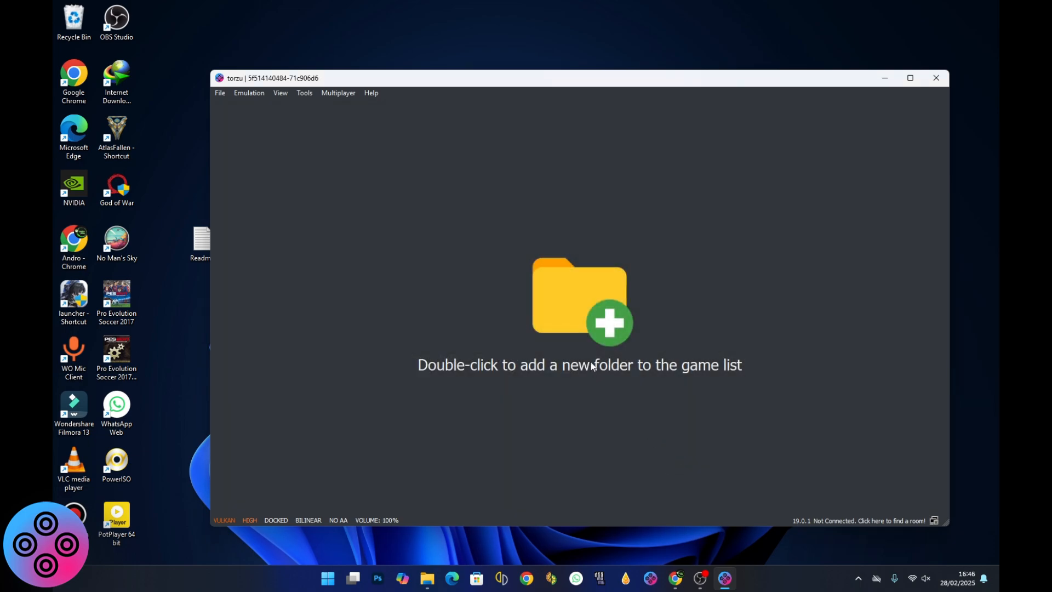
double_click(578, 303)
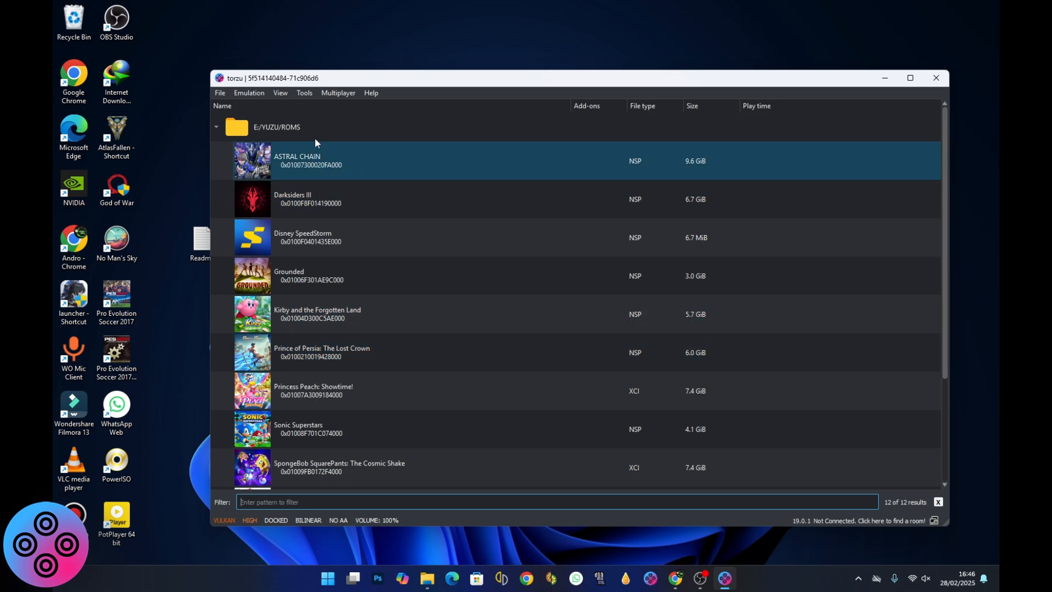
Step: Enable Scan Subfolders on E:/YUZU/ROMS so the list grows to 21 games
click(277, 127)
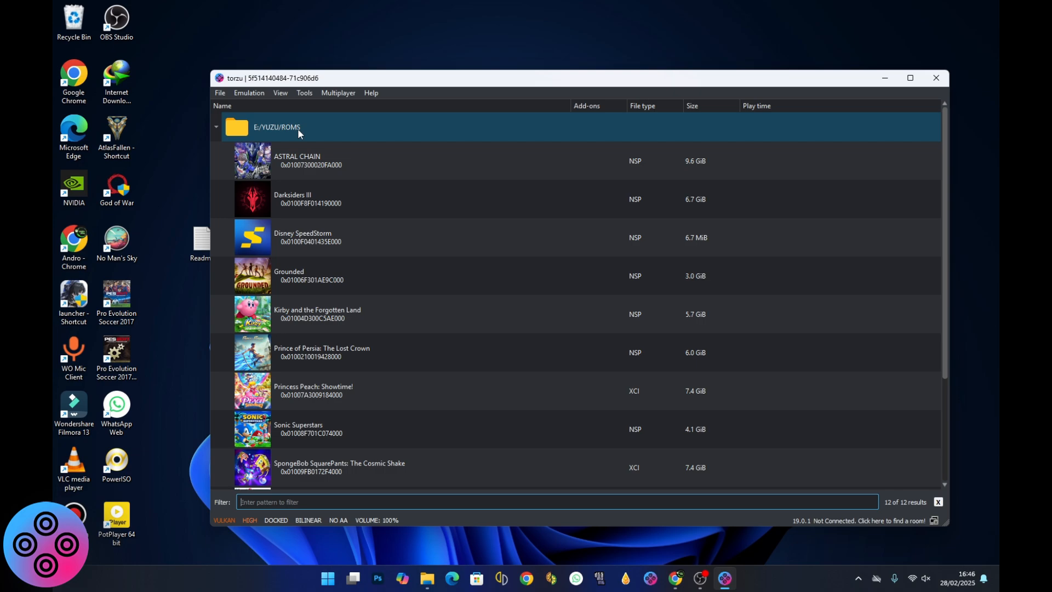
right_click(298, 130)
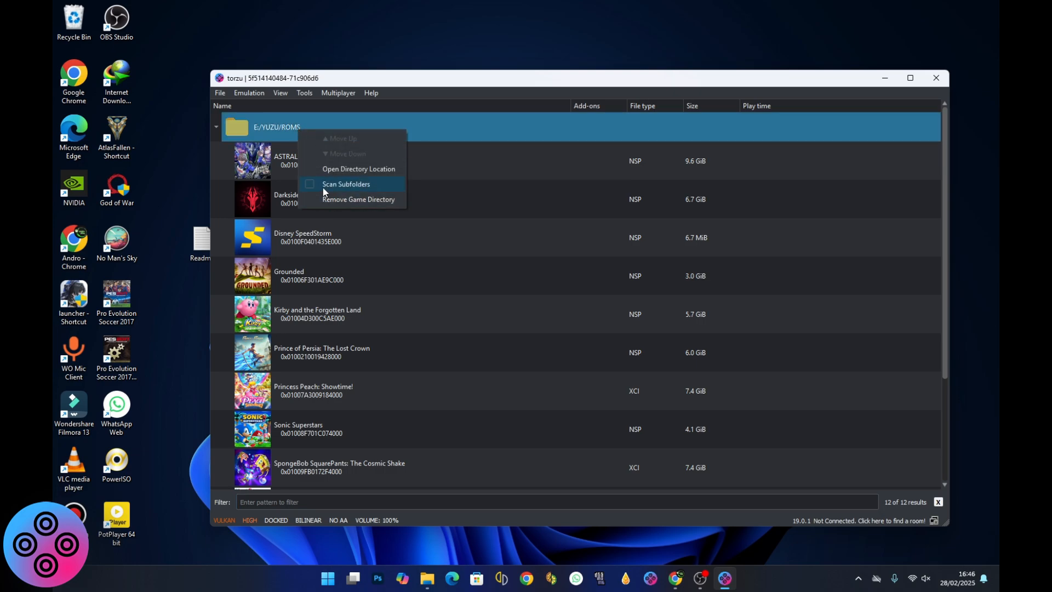
click(359, 200)
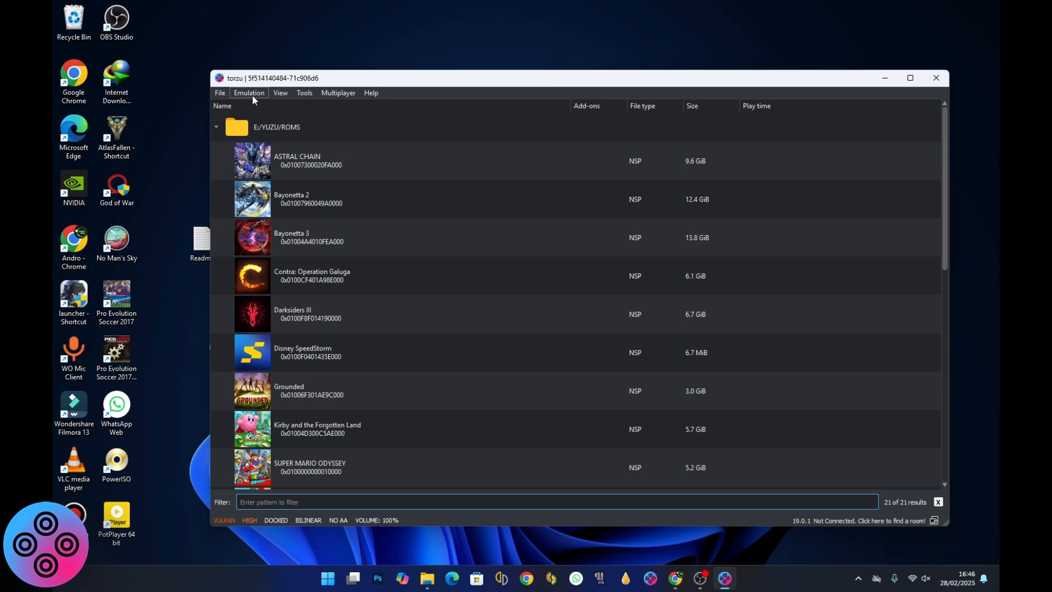
Step: Set the UI theme to Midnight Blue Colorful in Emulation > Configure and apply it
click(249, 92)
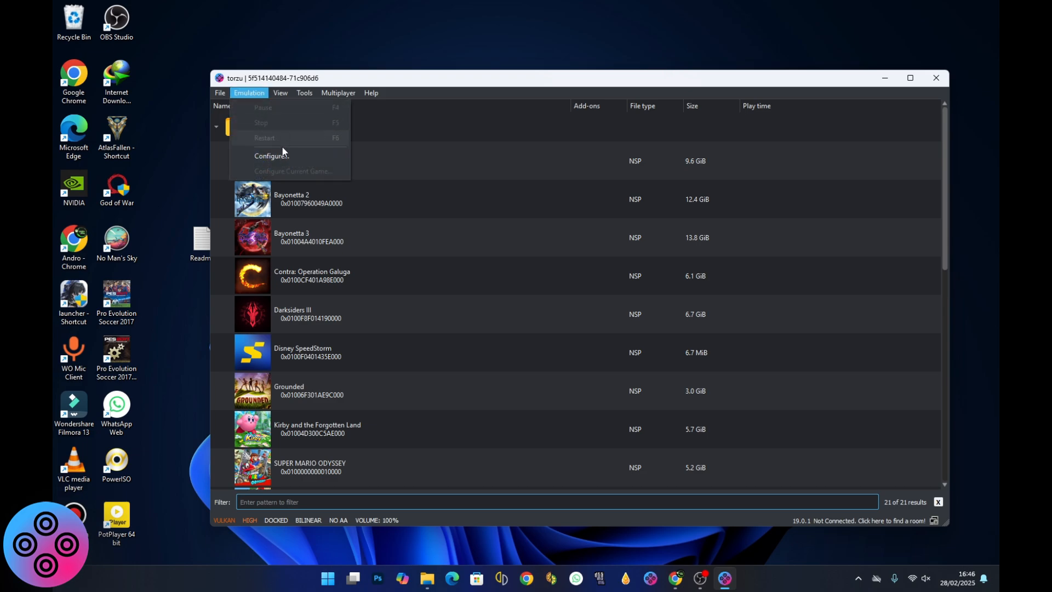
click(270, 155)
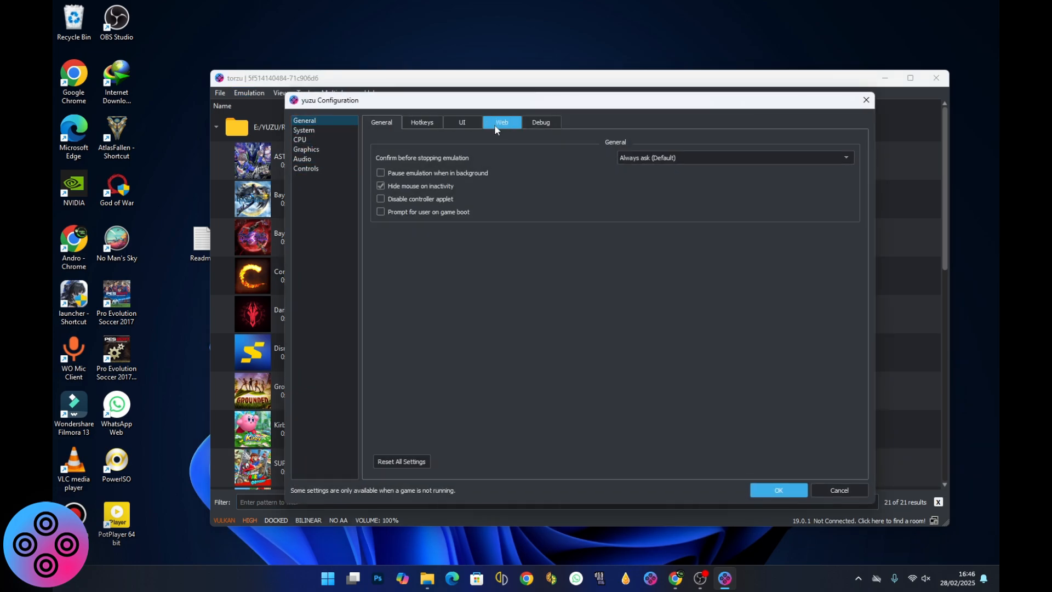
click(461, 121)
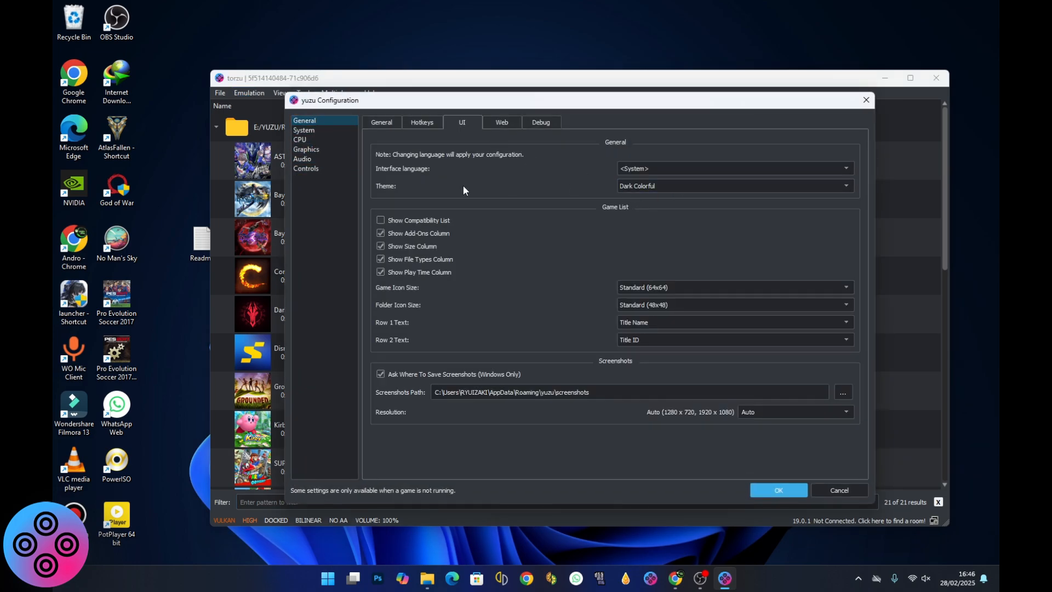
click(733, 186)
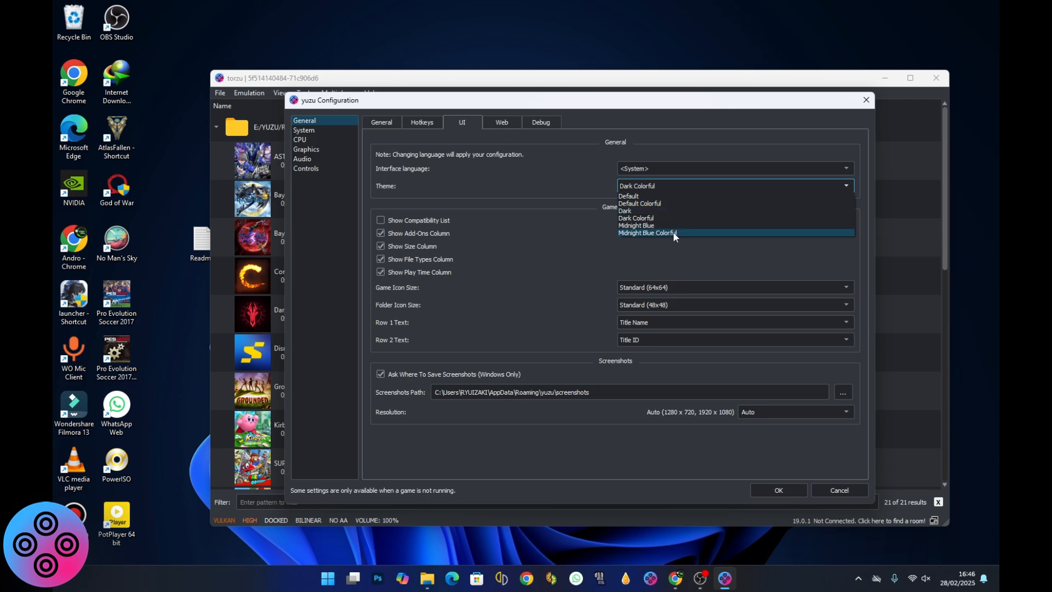
mouse_move(656, 234)
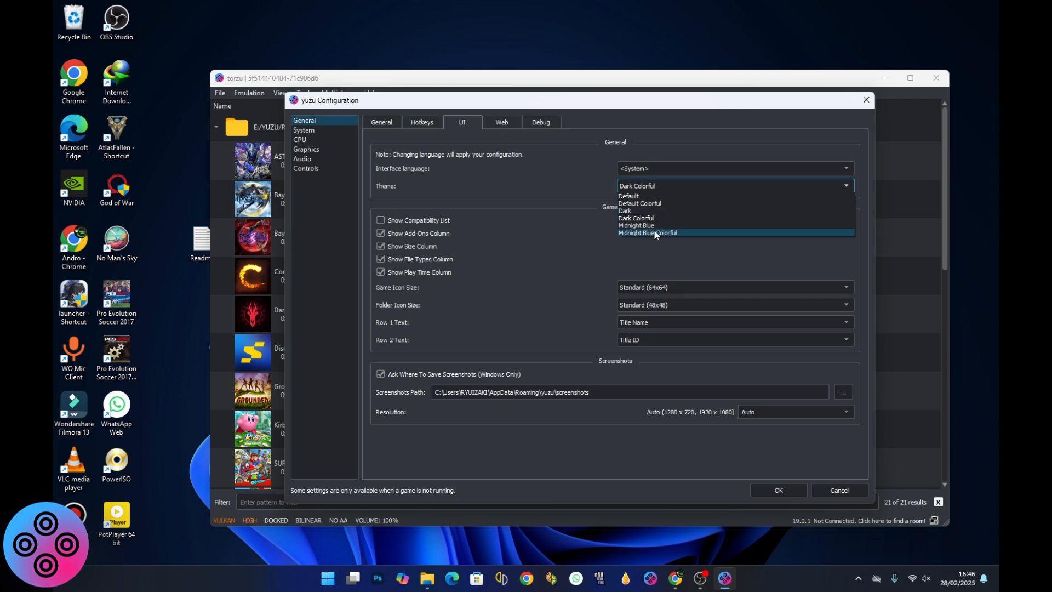
mouse_move(664, 232)
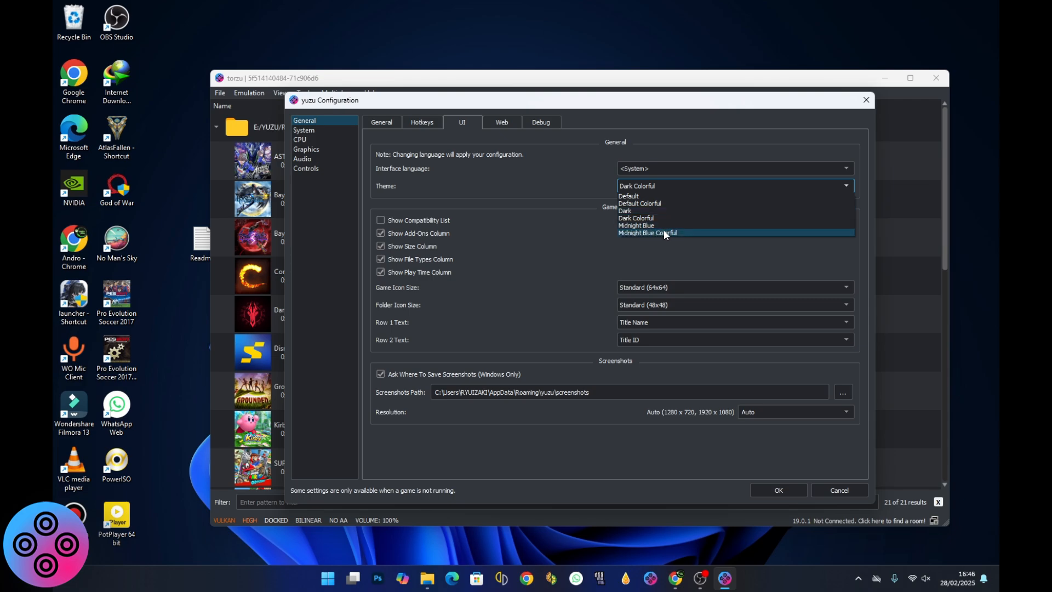
click(647, 233)
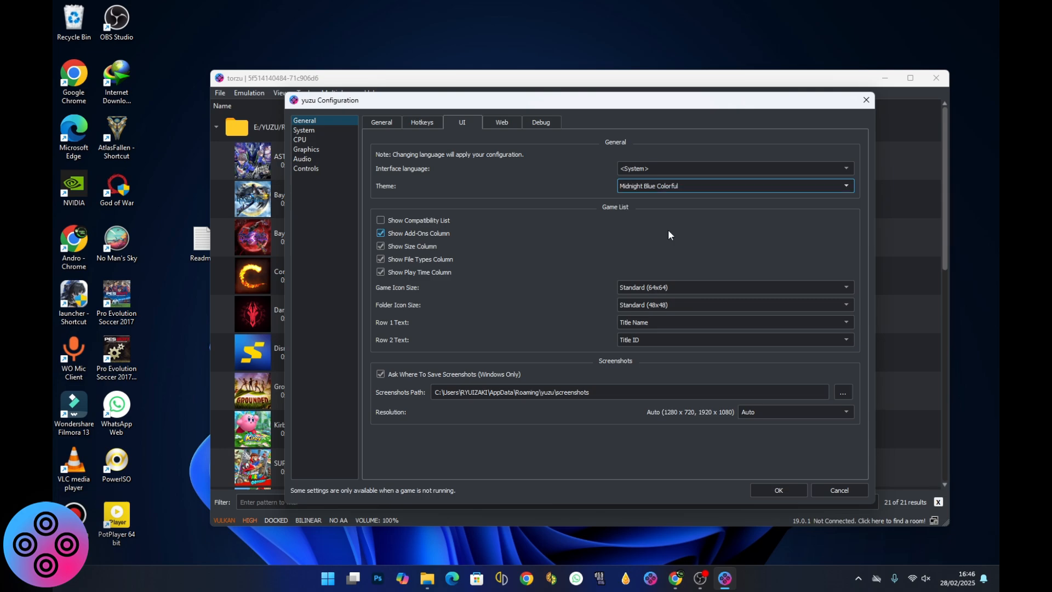
click(777, 489)
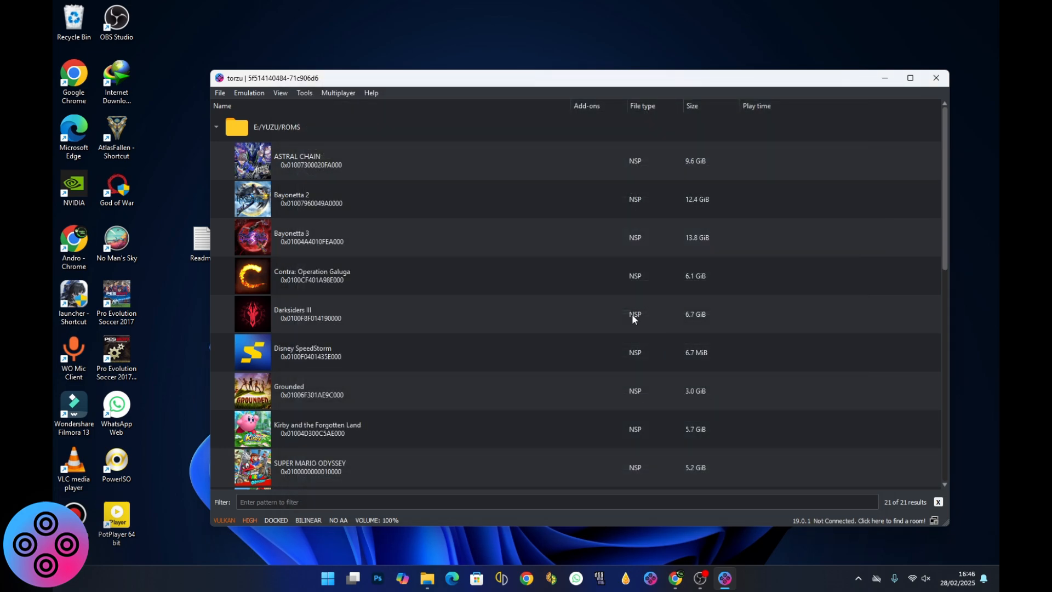
mouse_move(248, 99)
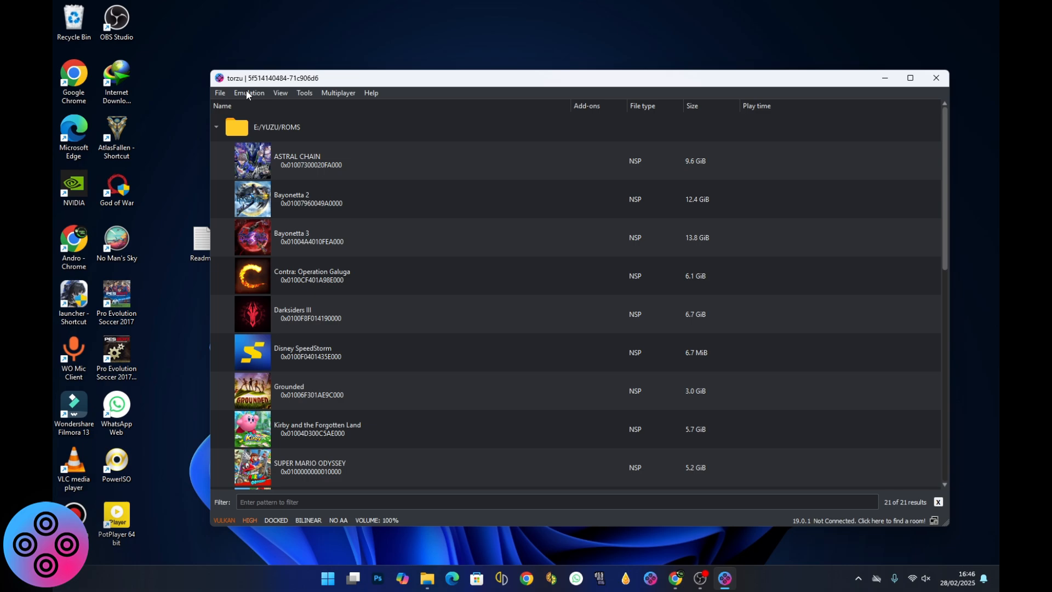
Step: Keep Vulkan as the graphics API on the NVIDIA GeForce GTX 1070 Ti
click(248, 92)
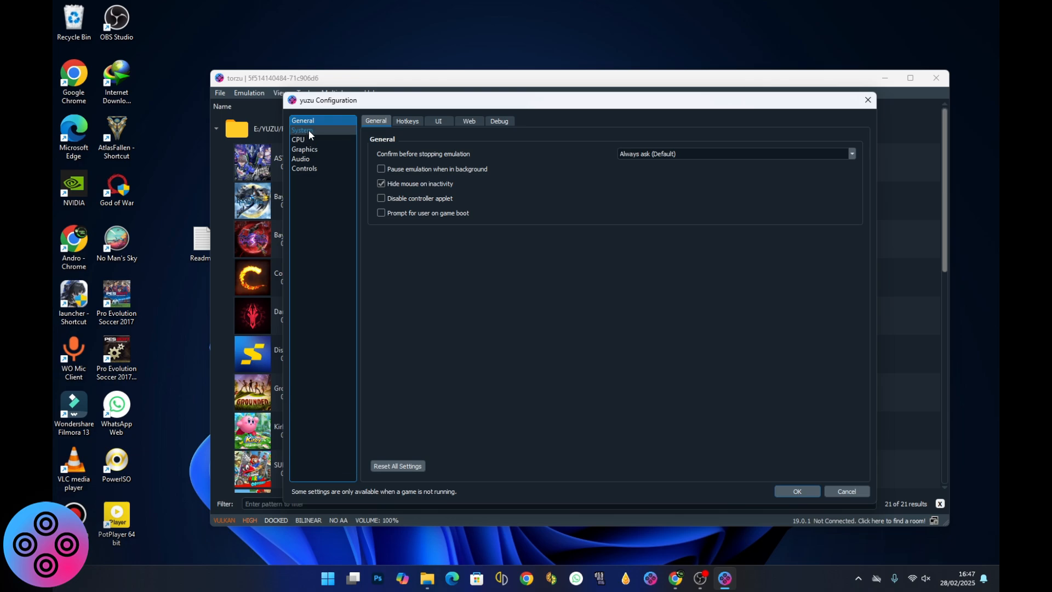
click(305, 149)
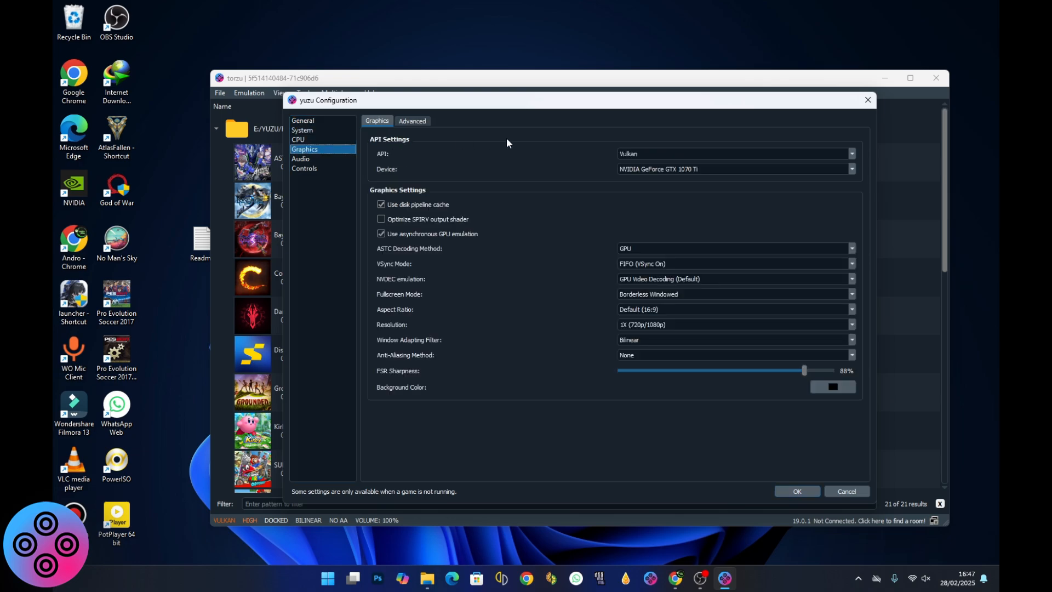
mouse_move(628, 165)
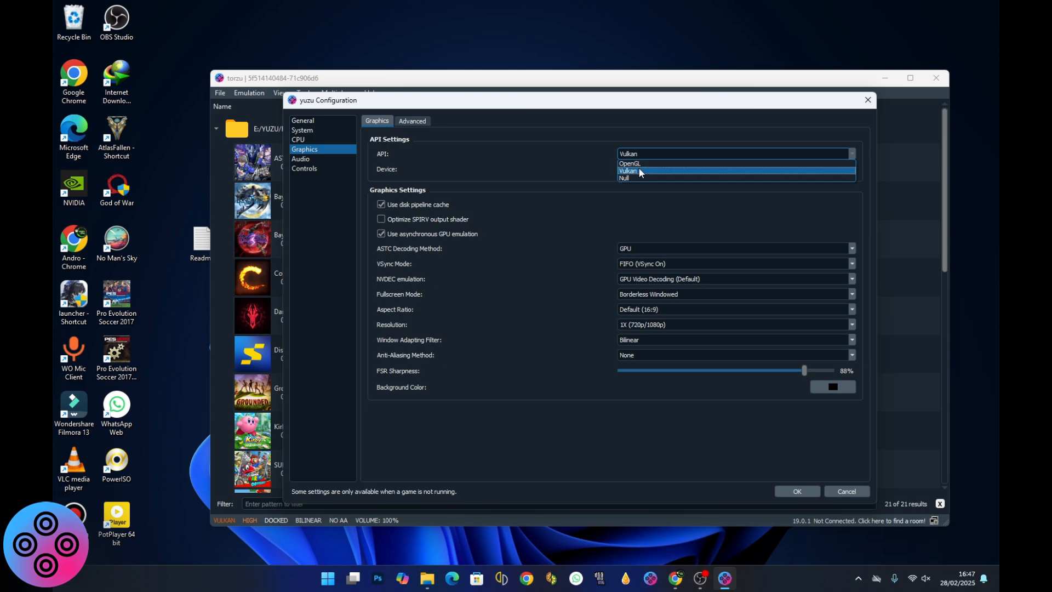
click(639, 171)
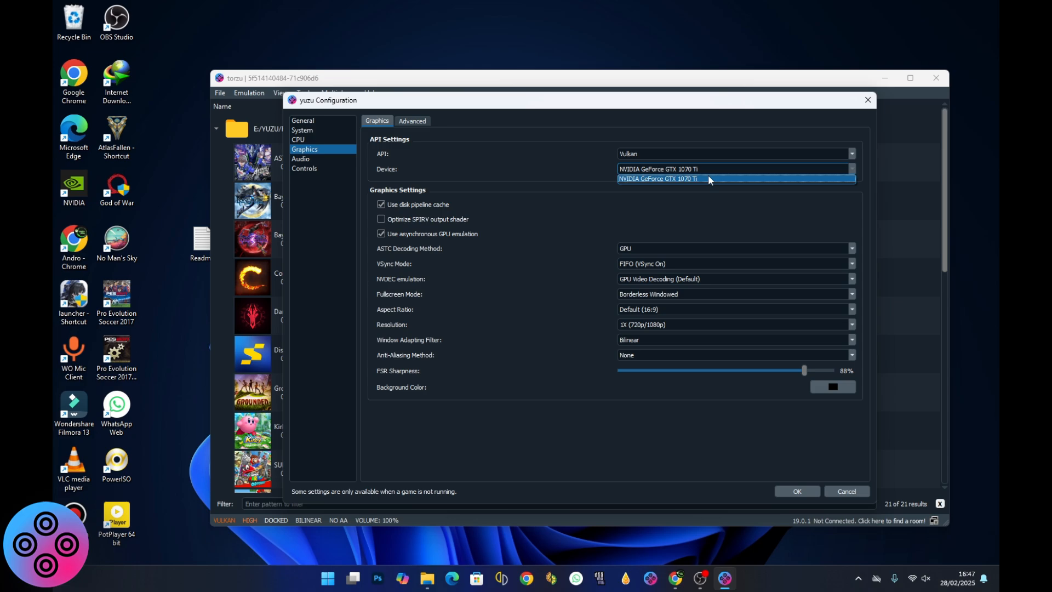
mouse_move(695, 183)
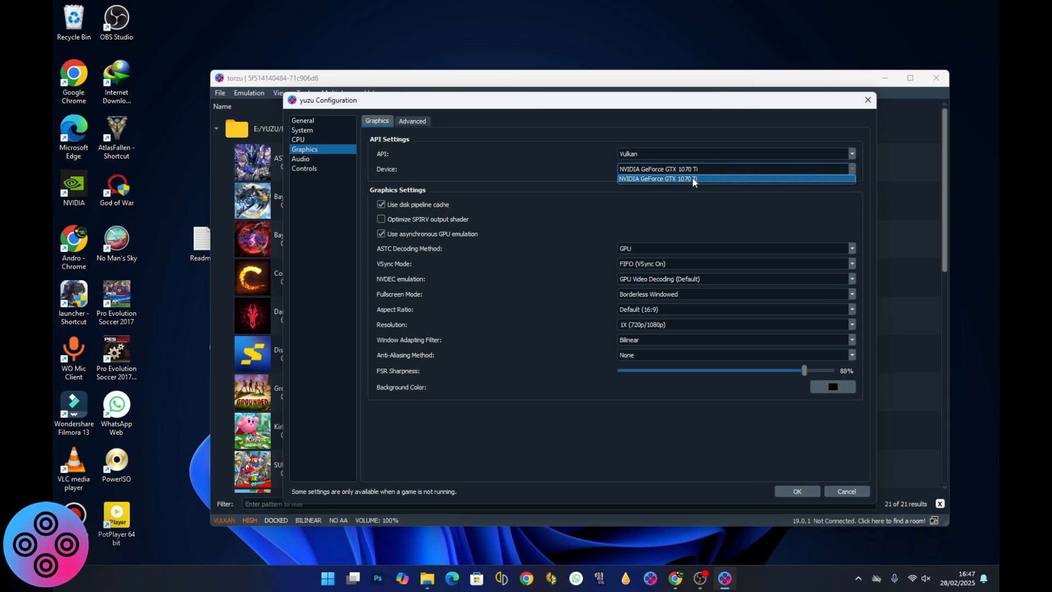
mouse_move(654, 181)
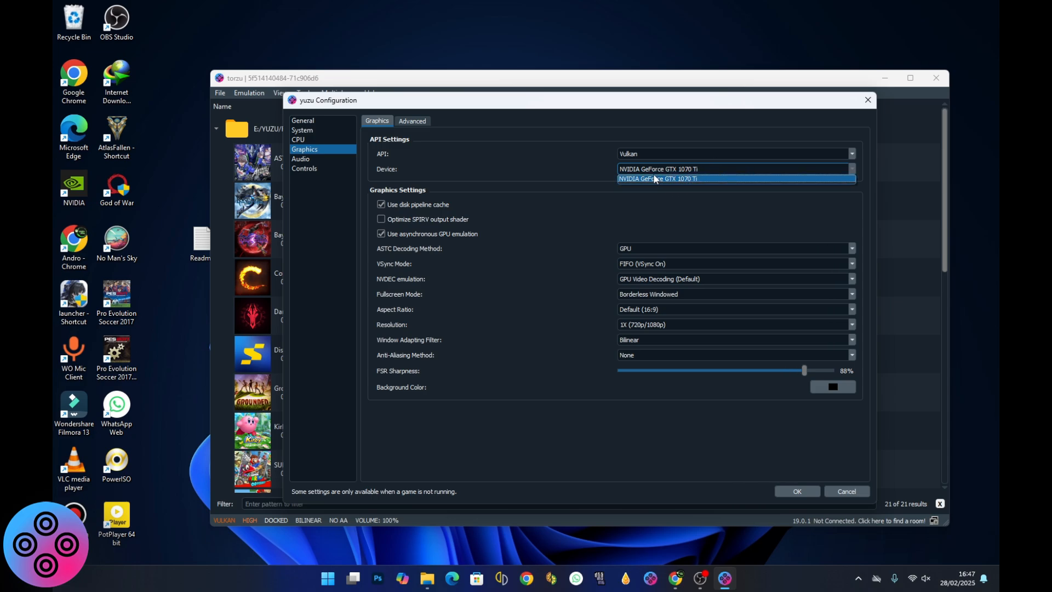
mouse_move(688, 181)
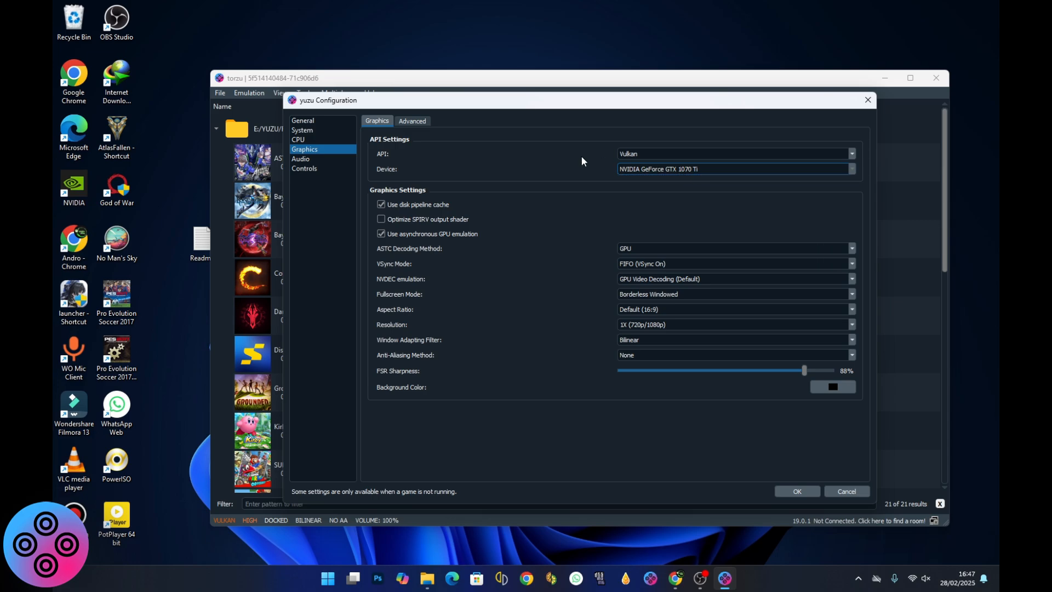
Step: After trying GameCube and Handheld types, set Player 1 to Pro Controller with Xbox 360 Controller 0 input
click(303, 169)
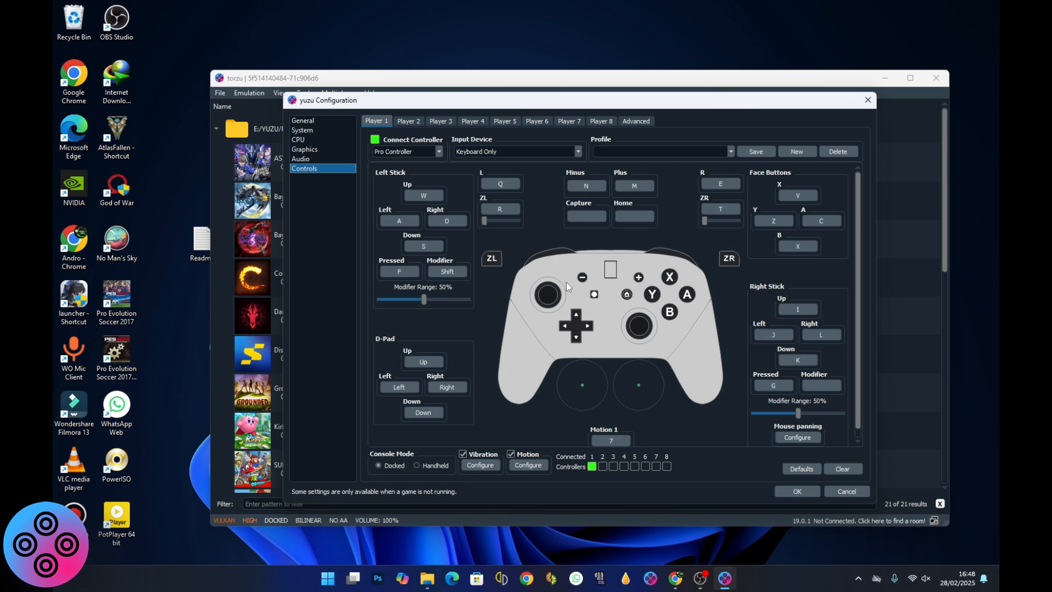
mouse_move(490, 205)
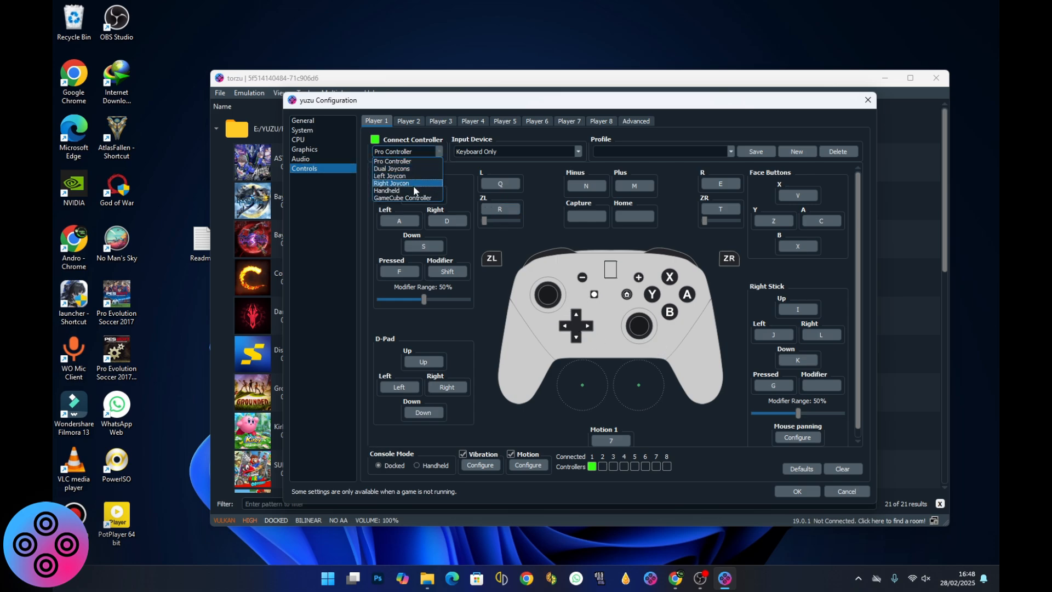
click(403, 197)
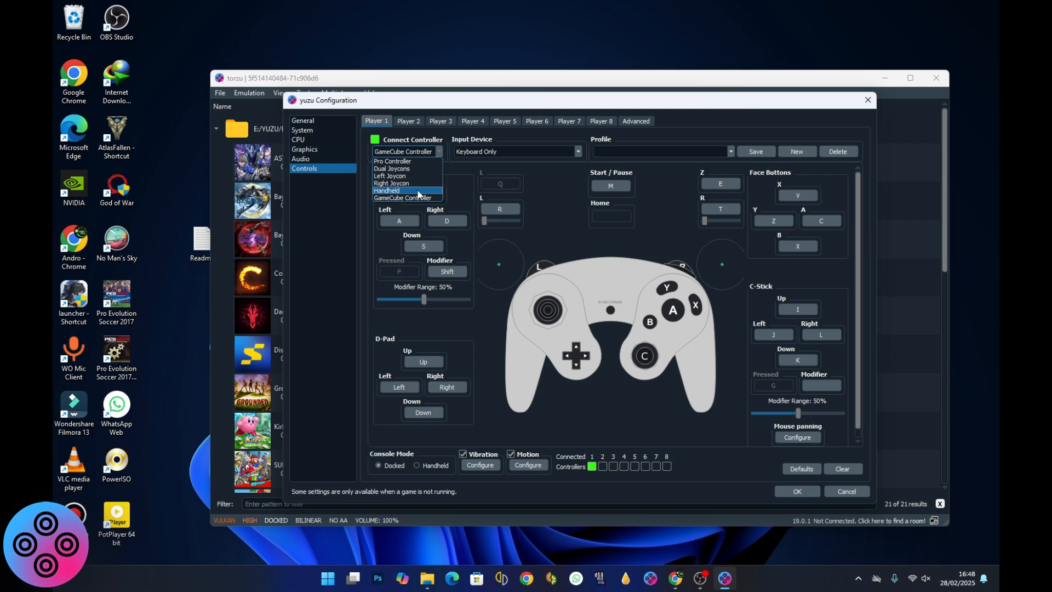
click(387, 189)
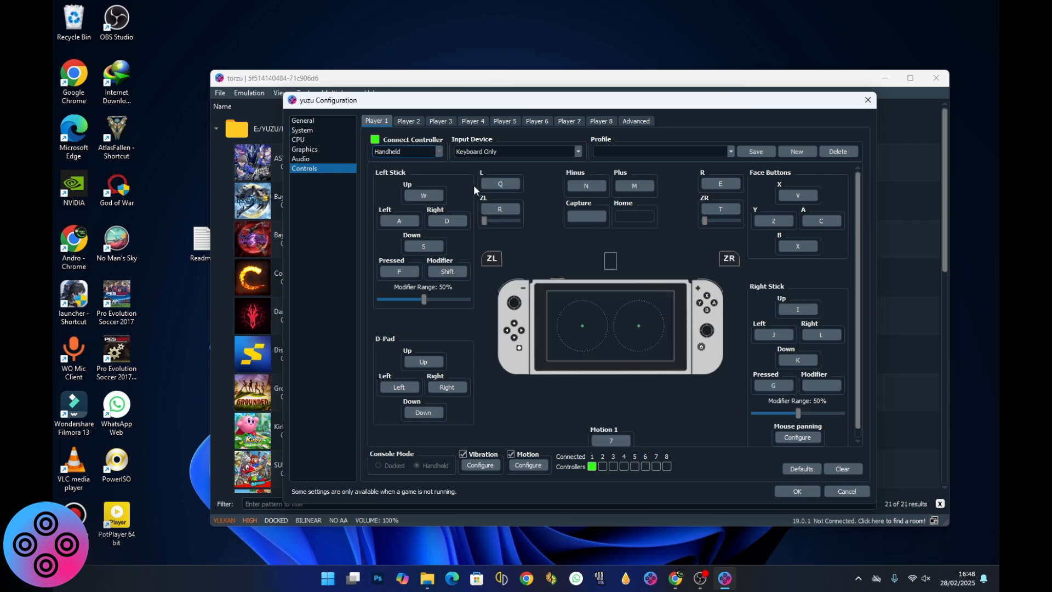
mouse_move(622, 324)
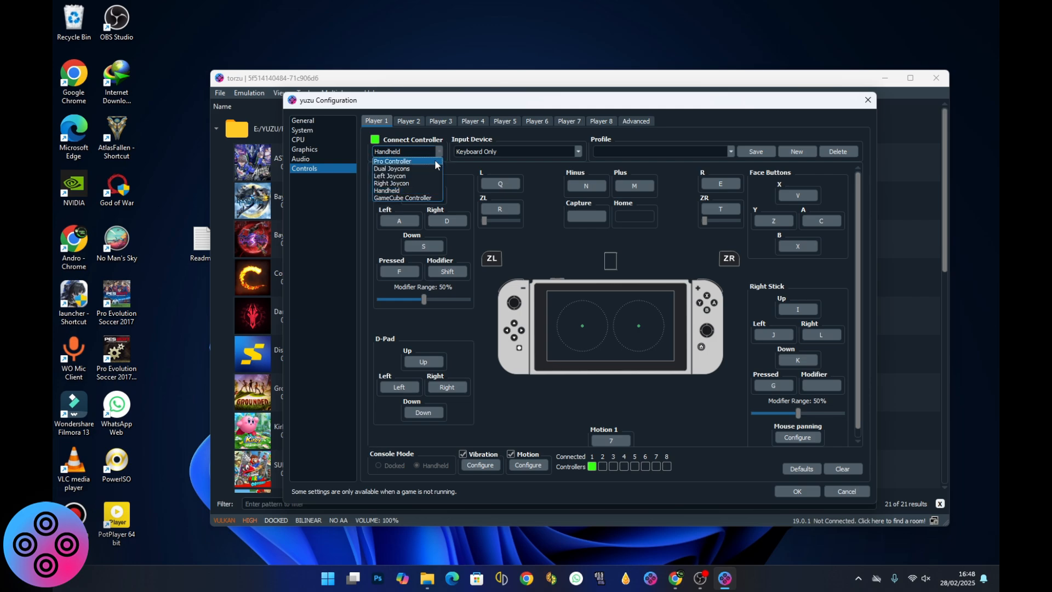
click(393, 161)
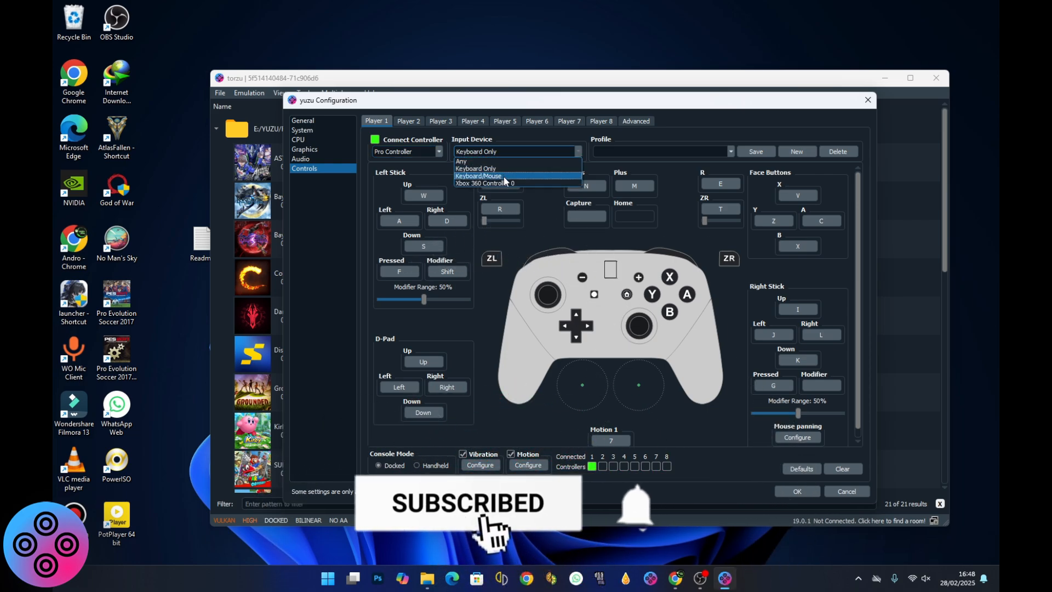
mouse_move(508, 187)
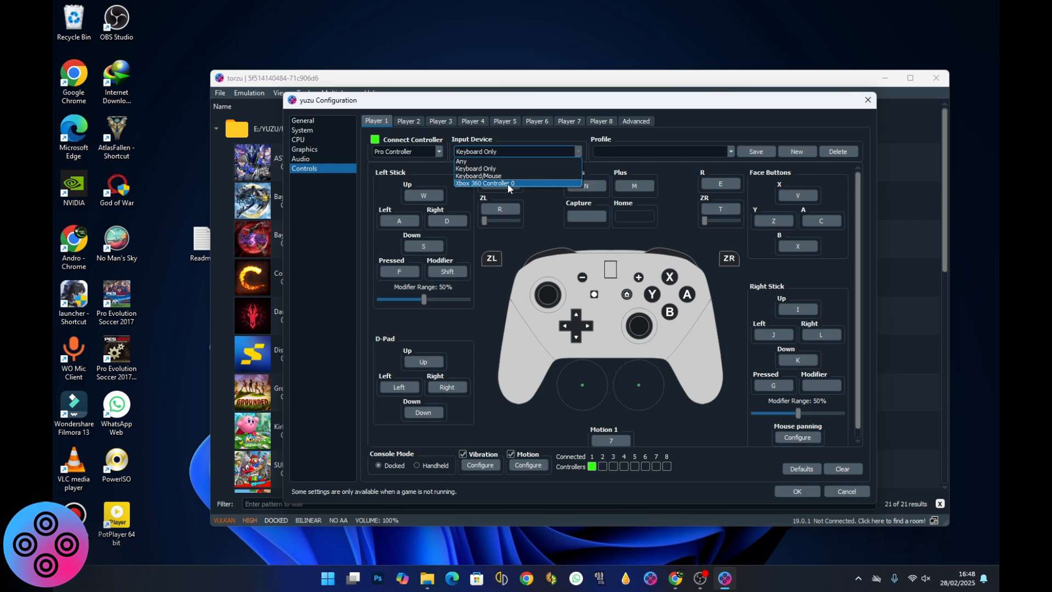
click(485, 183)
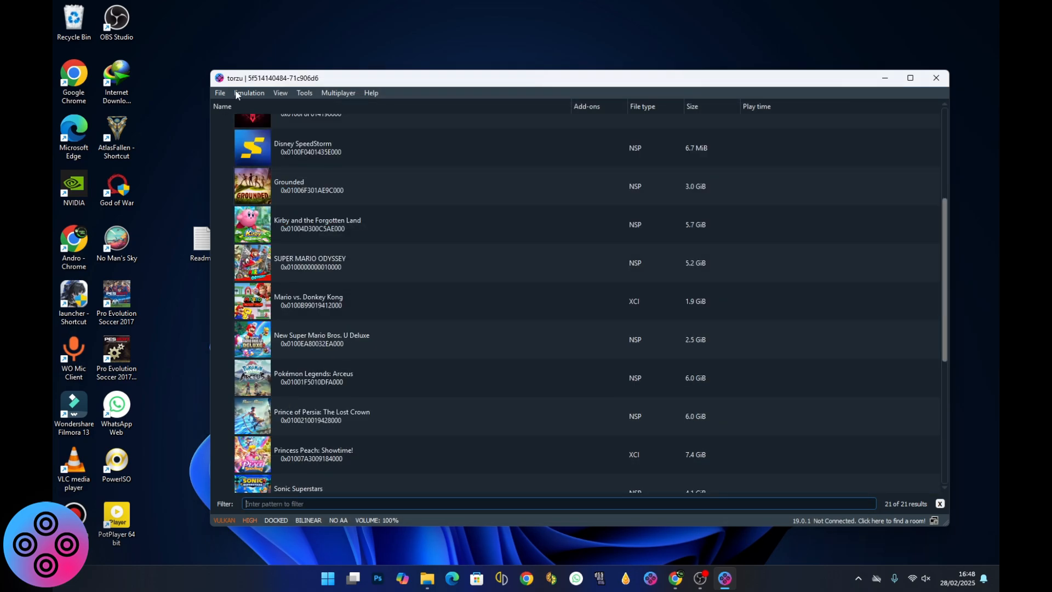
Step: Keep Graphics resolution at 1X (720p/1080p) in Emulation > Configure and save with OK
click(249, 92)
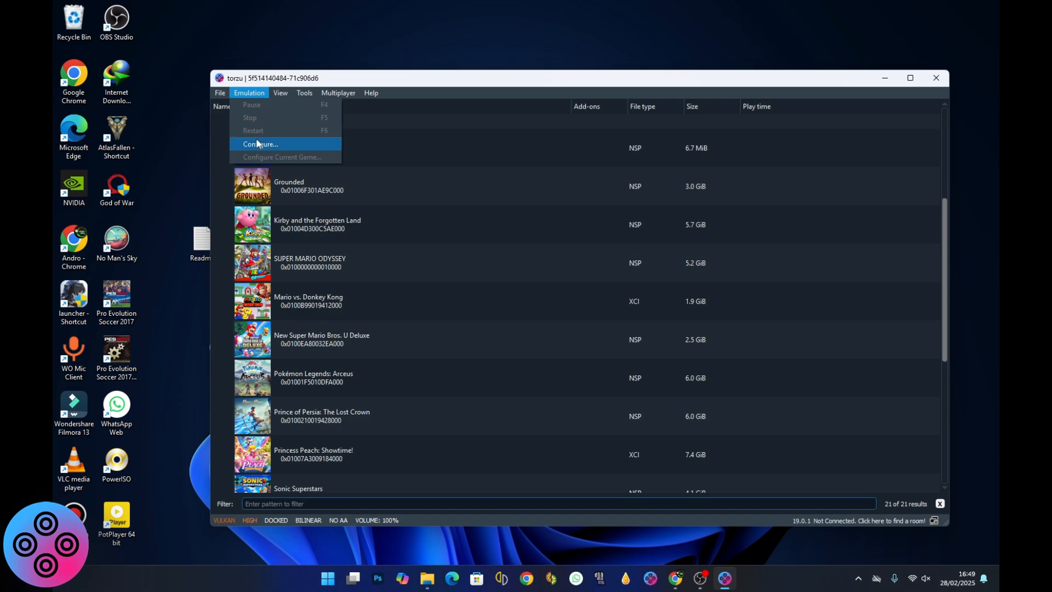
click(258, 144)
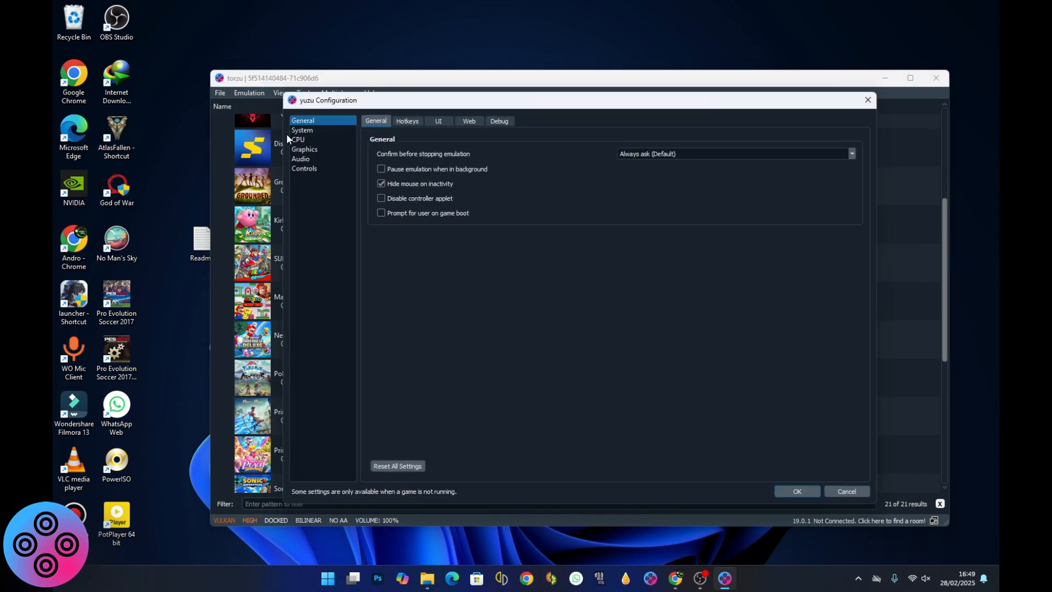
click(304, 149)
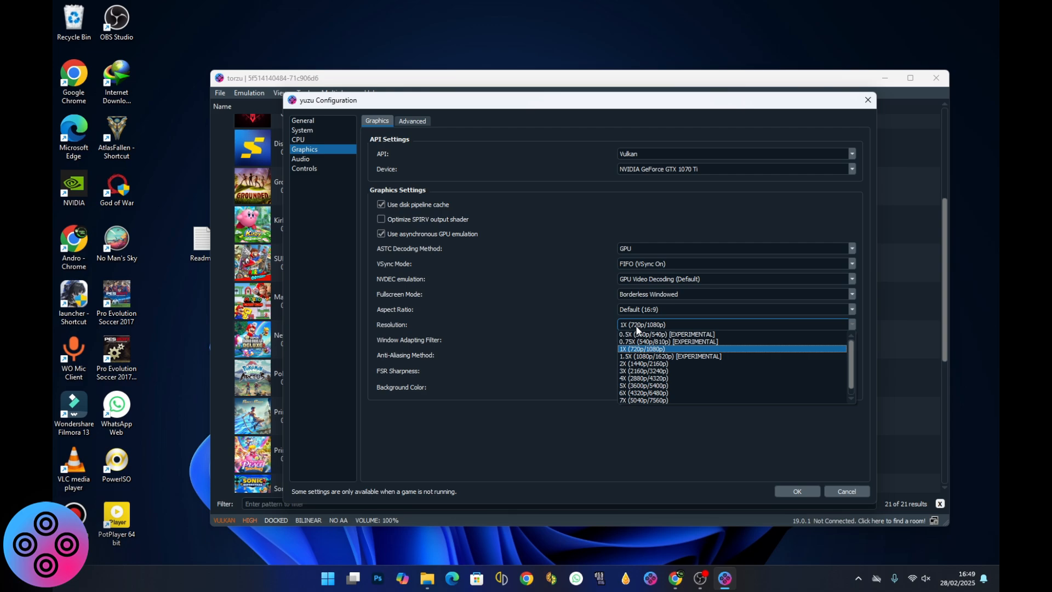
mouse_move(645, 370)
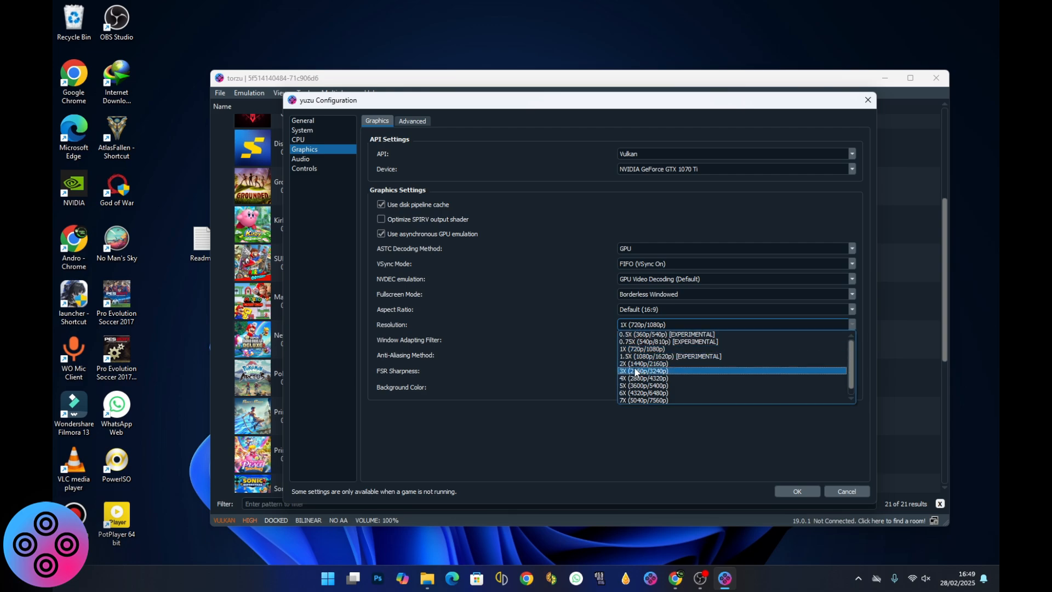
mouse_move(638, 370)
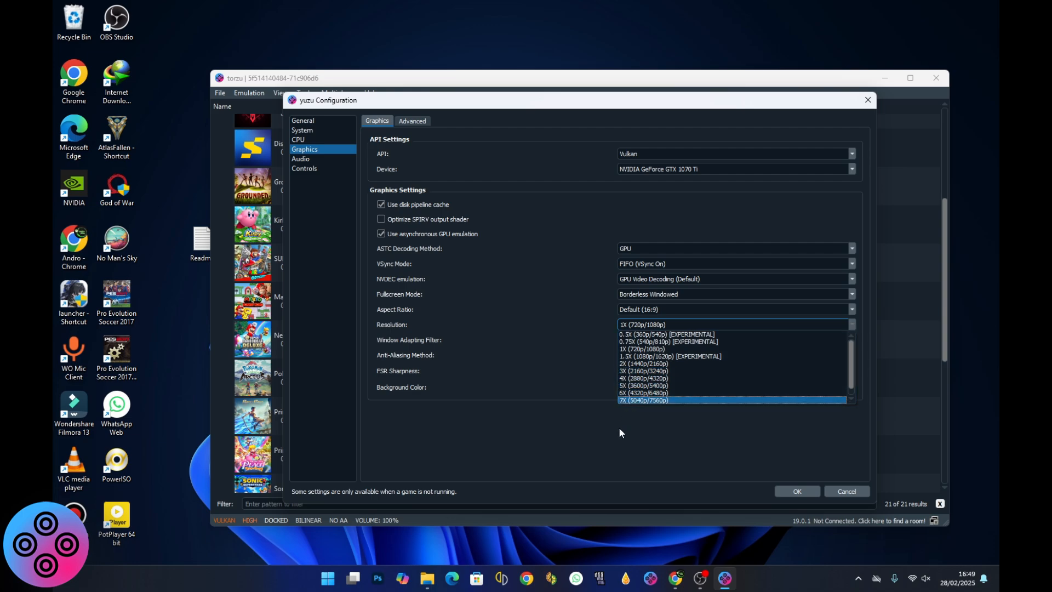
click(641, 349)
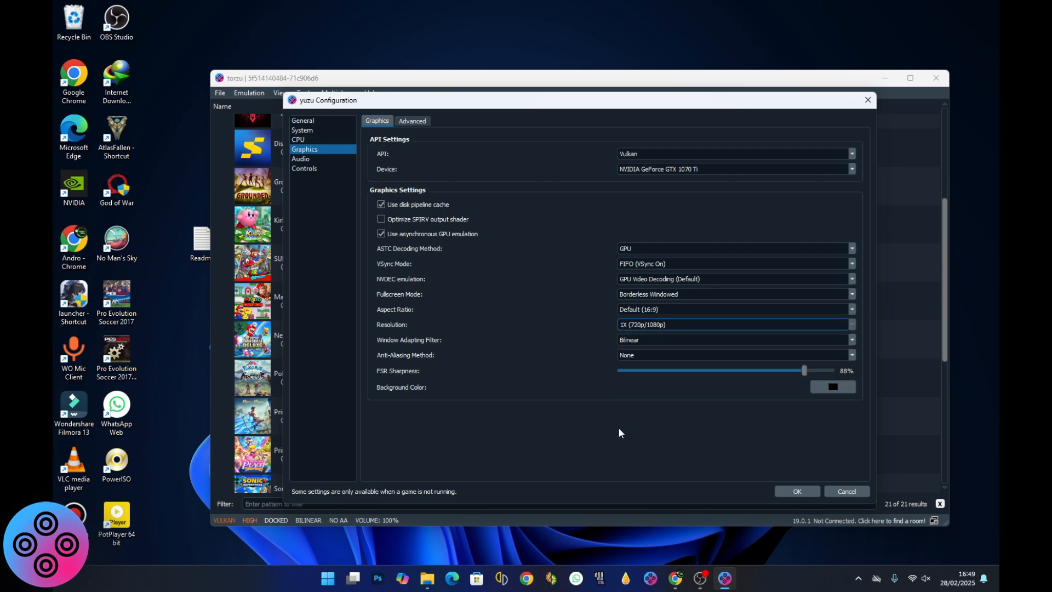
mouse_move(769, 473)
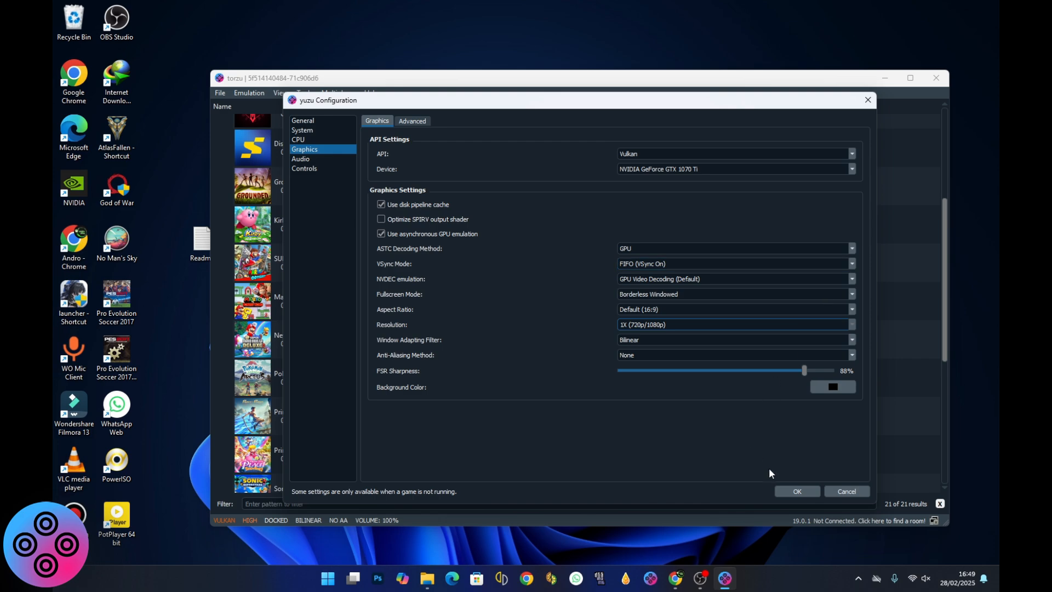
click(797, 491)
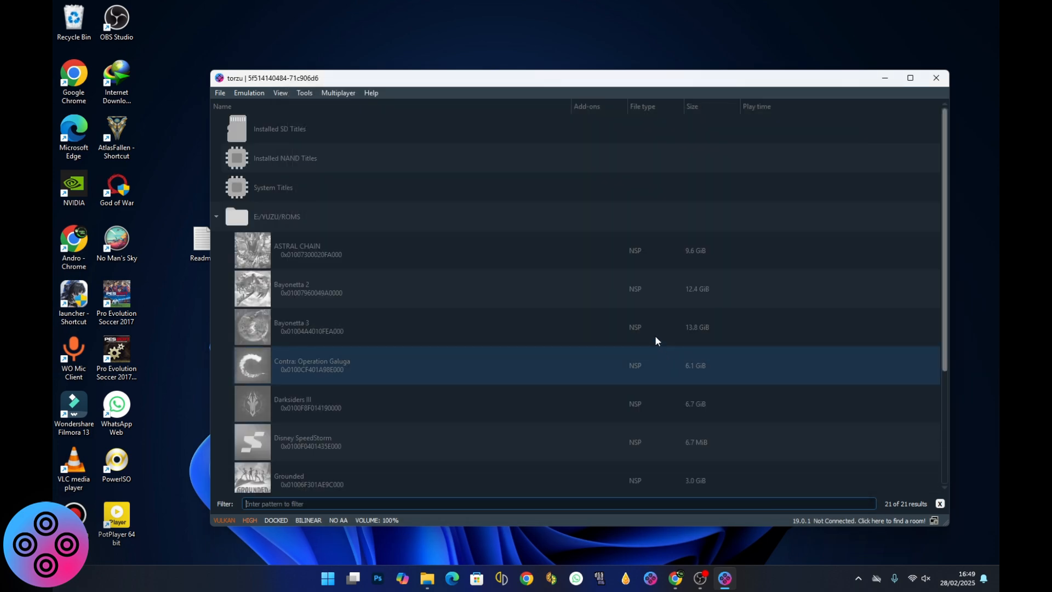